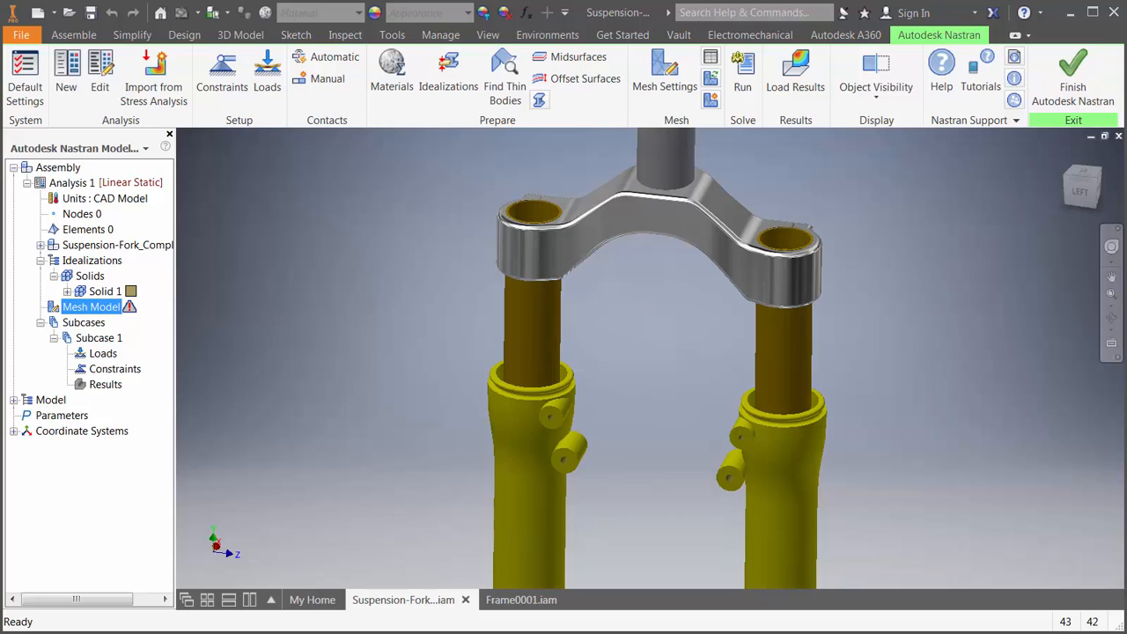
pyautogui.moveTo(46, 249)
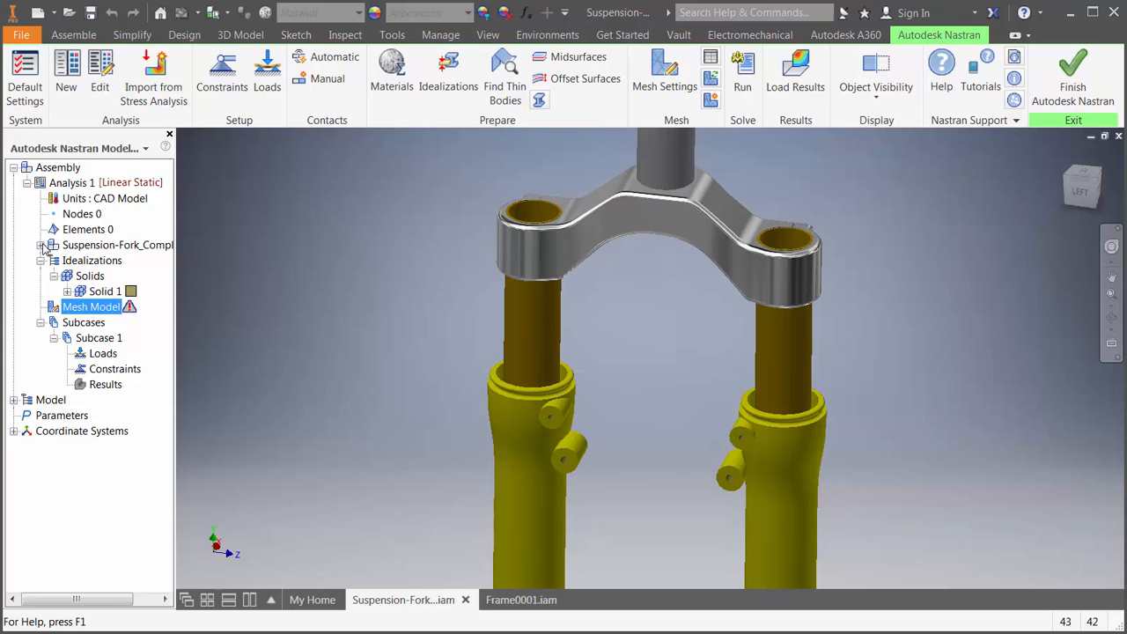
# Exclude the Fork-Tube:1 part from the analysis via its model-tree context menu
pyautogui.click(53, 245)
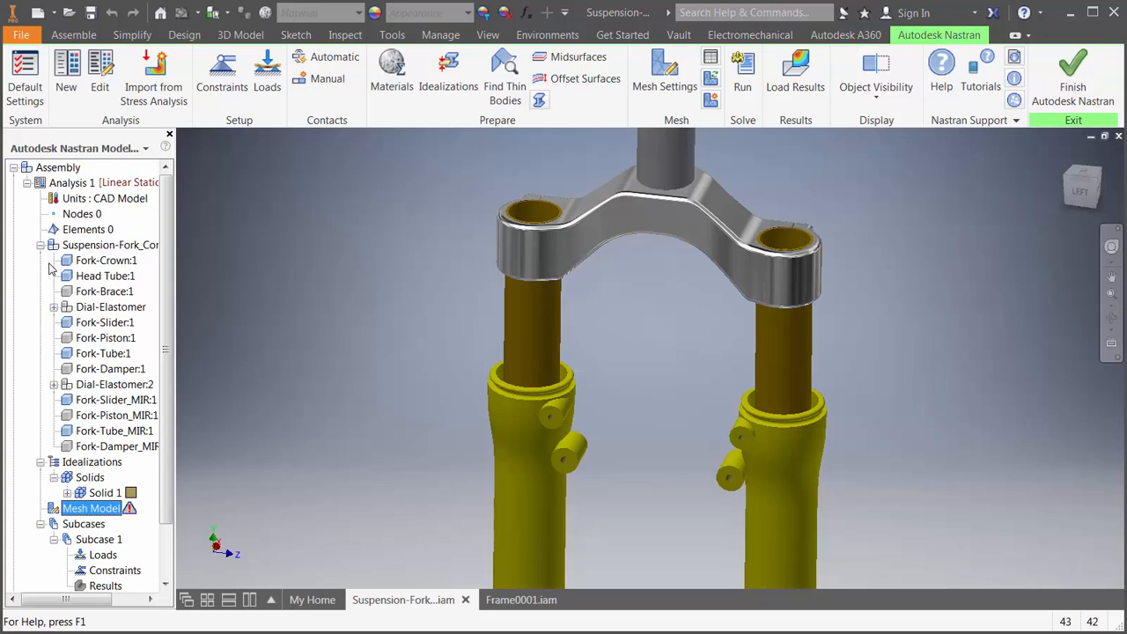
pyautogui.click(529, 343)
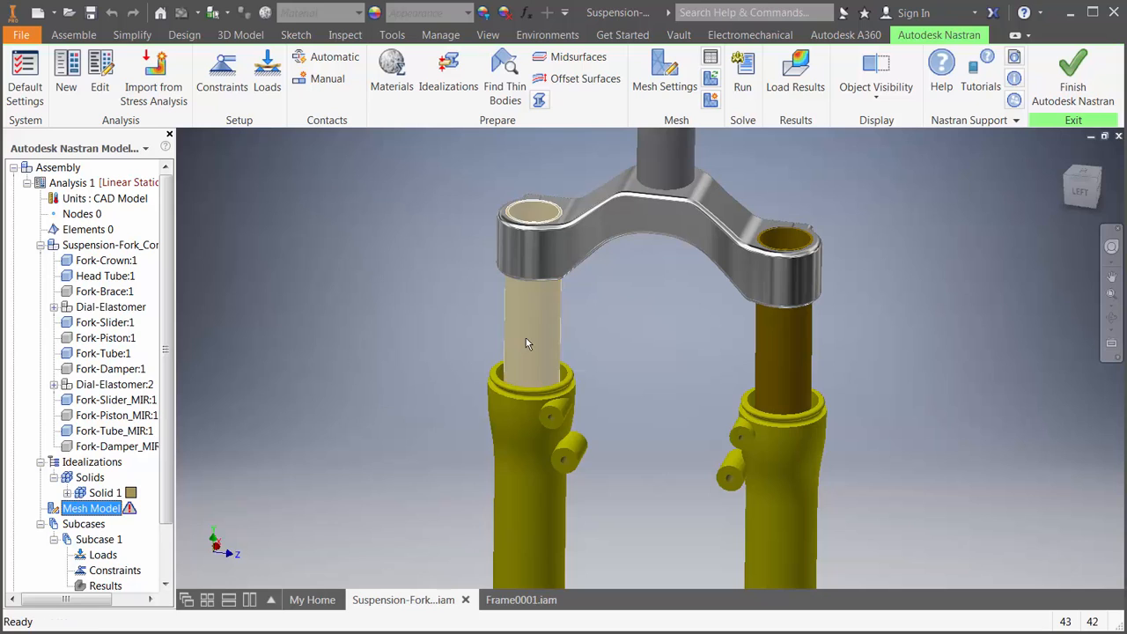
pyautogui.click(102, 352)
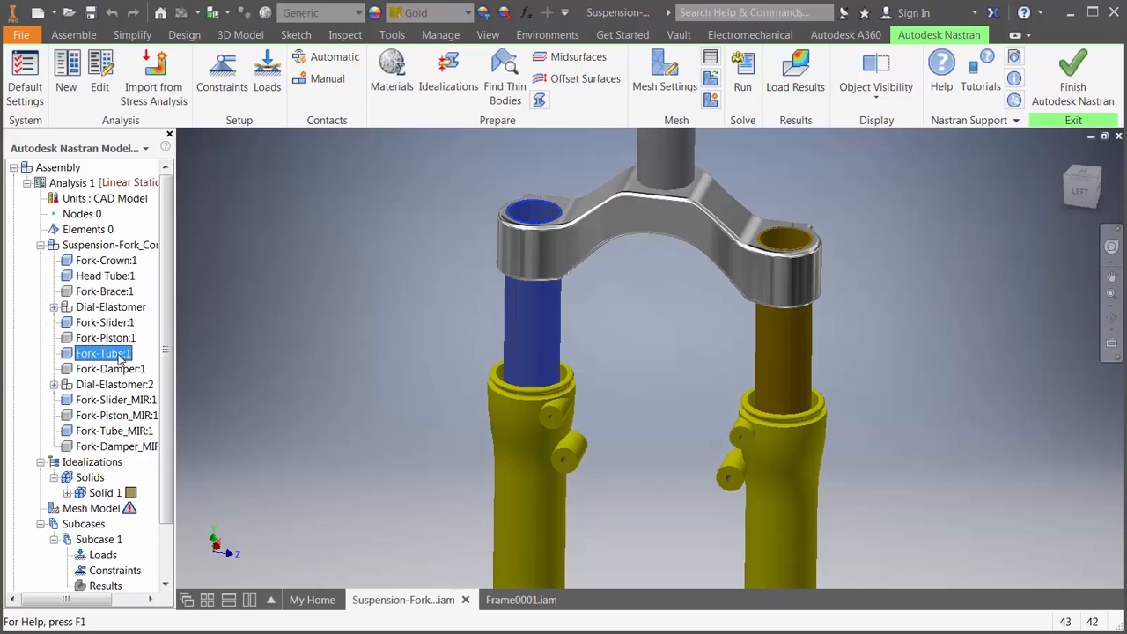
pyautogui.rightClick(102, 352)
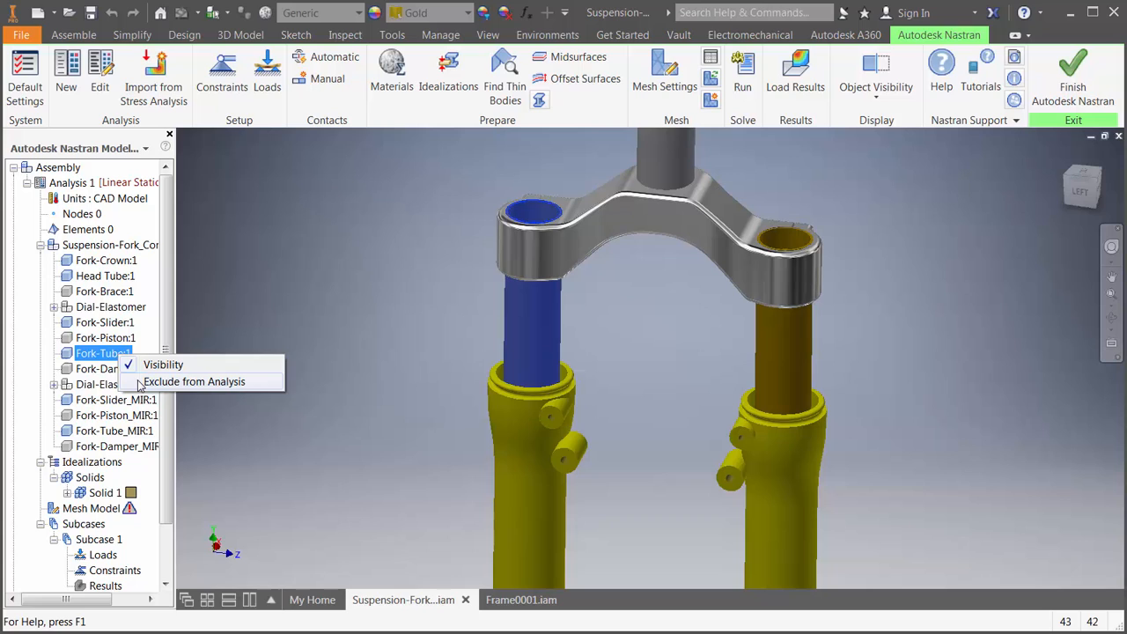
pyautogui.click(162, 363)
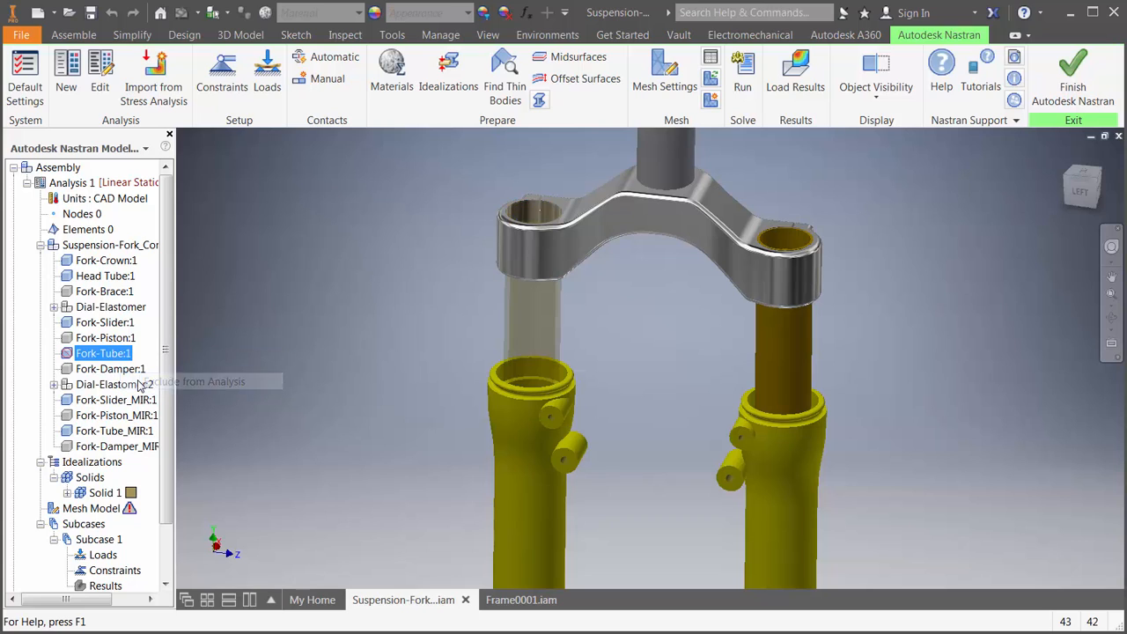
pyautogui.moveTo(114, 368)
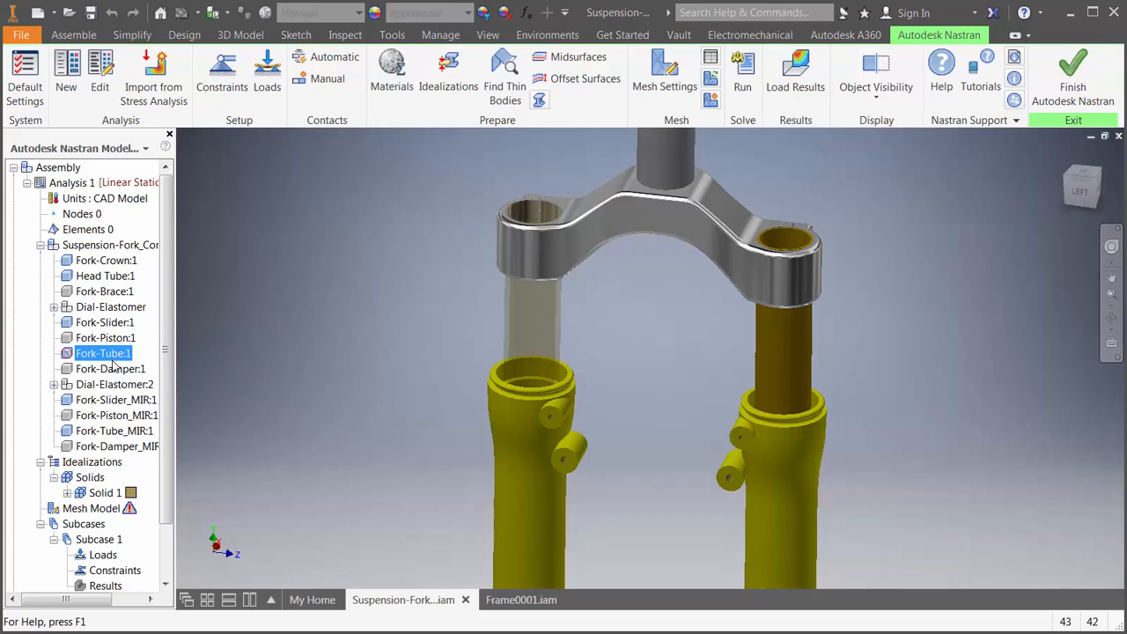
# Hide Fork-Tube:1 so only the crown and lower legs stay visible
pyautogui.rightClick(102, 353)
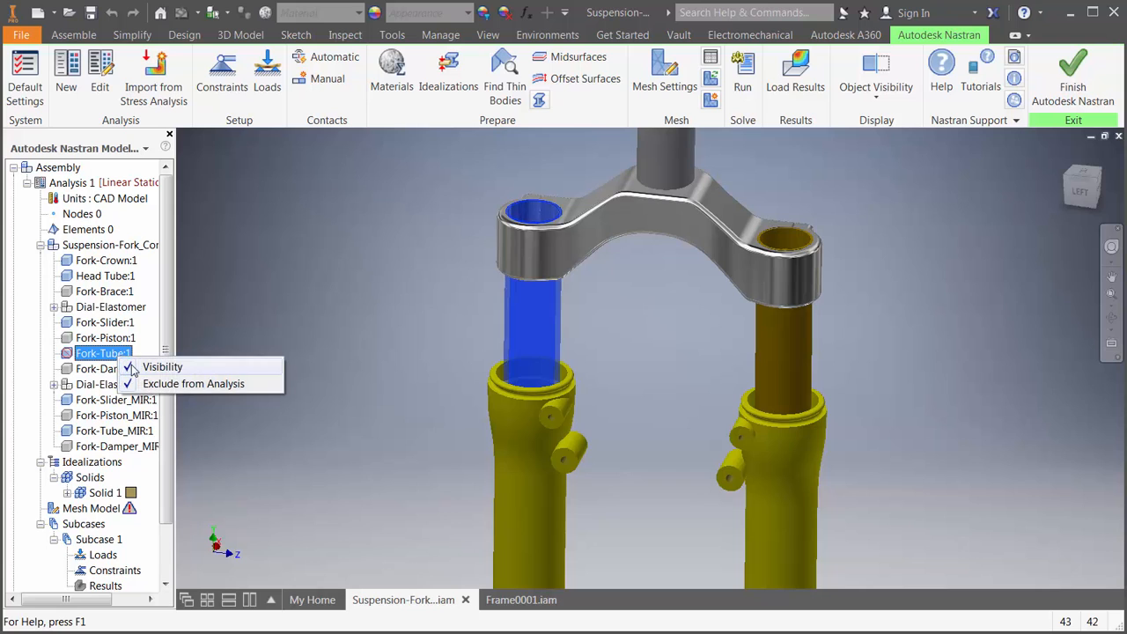
pyautogui.click(162, 367)
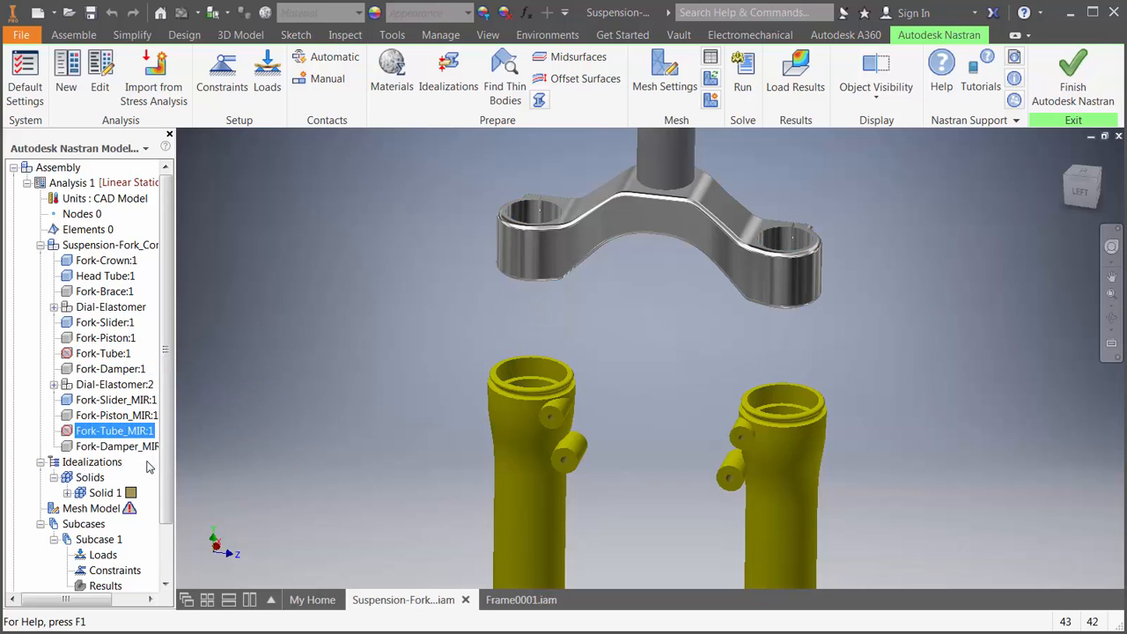
# Create rigid-body connectors on the crown openings and both slider top faces
pyautogui.scroll(-3)
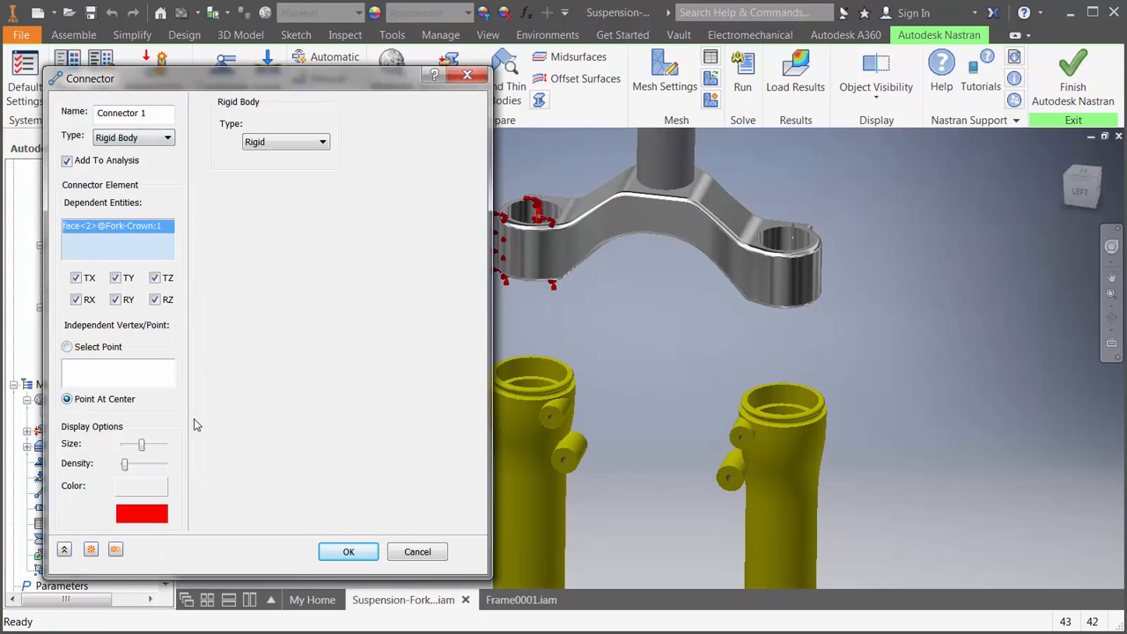
pyautogui.click(531, 380)
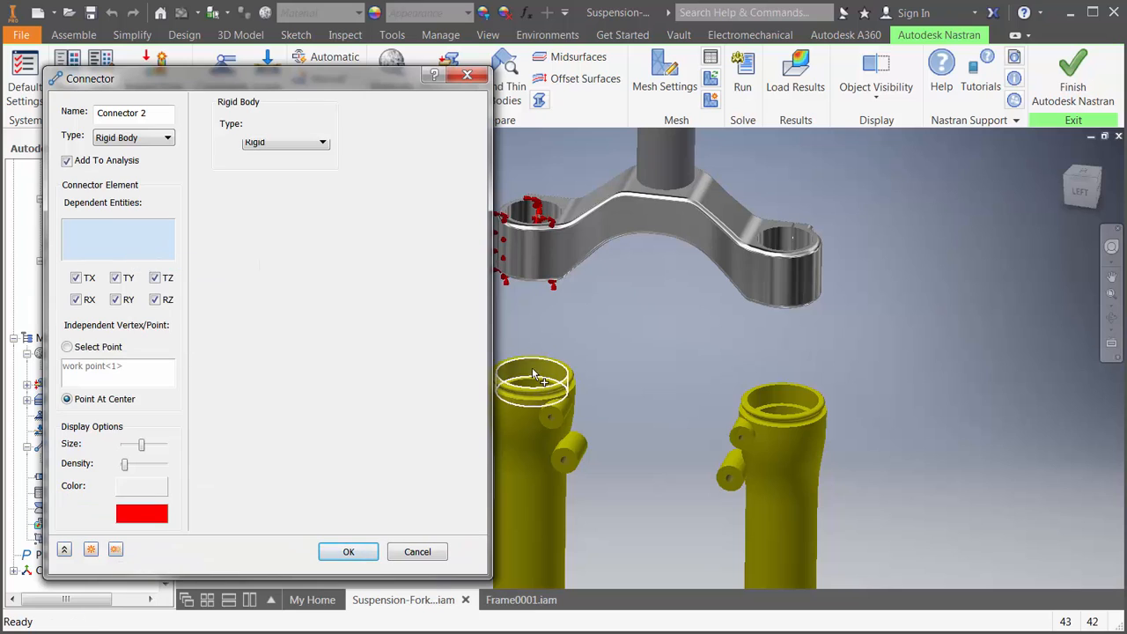
pyautogui.click(532, 384)
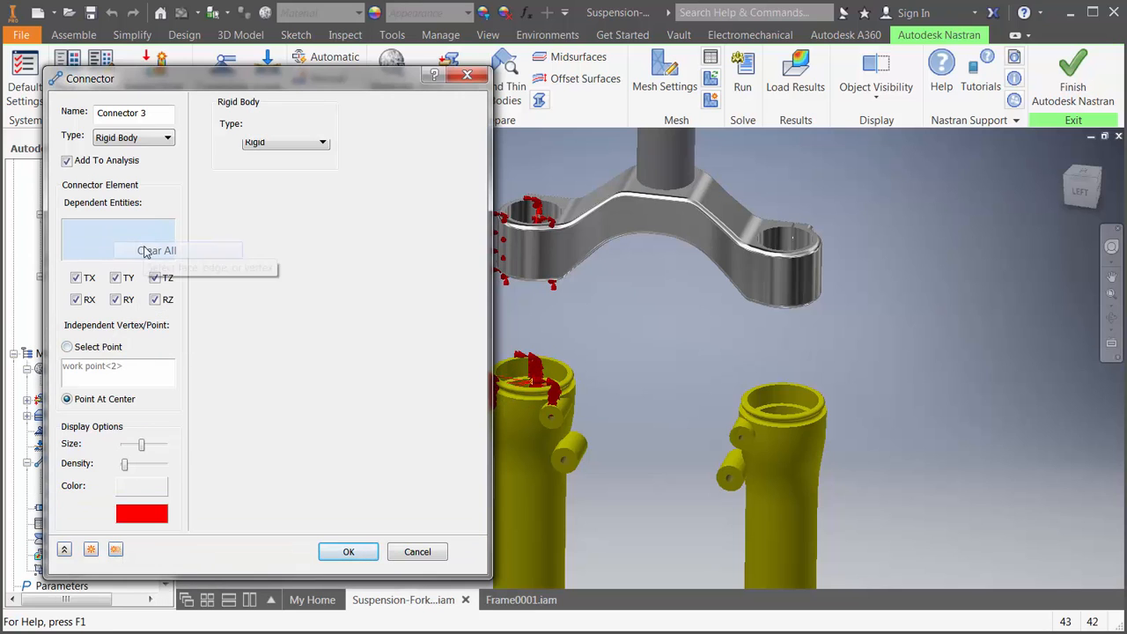
pyautogui.click(349, 551)
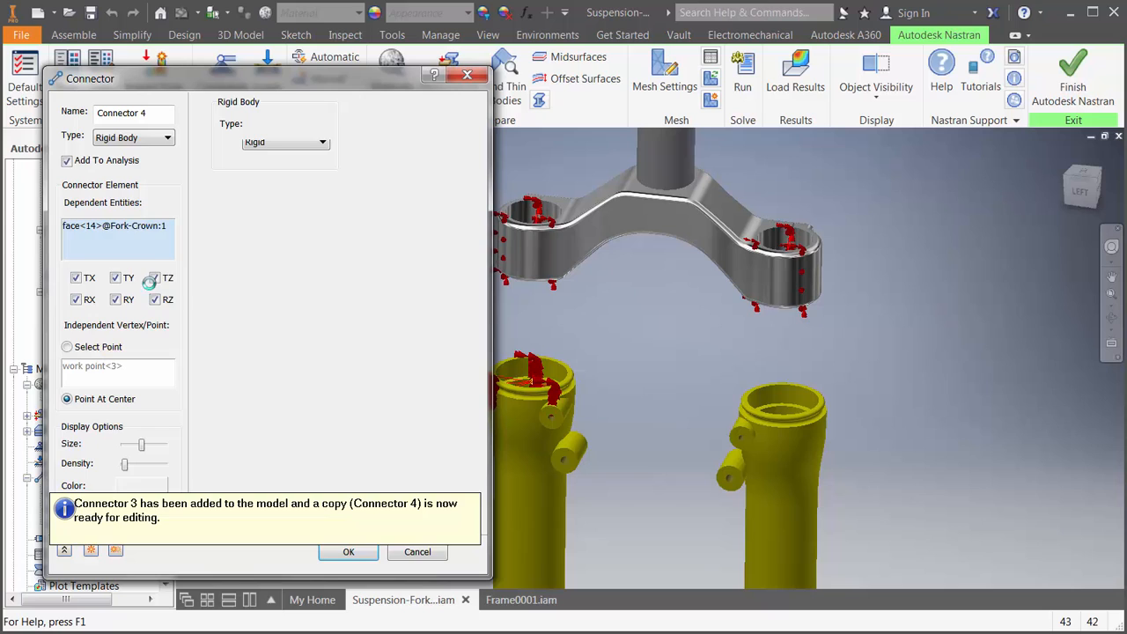
pyautogui.click(349, 553)
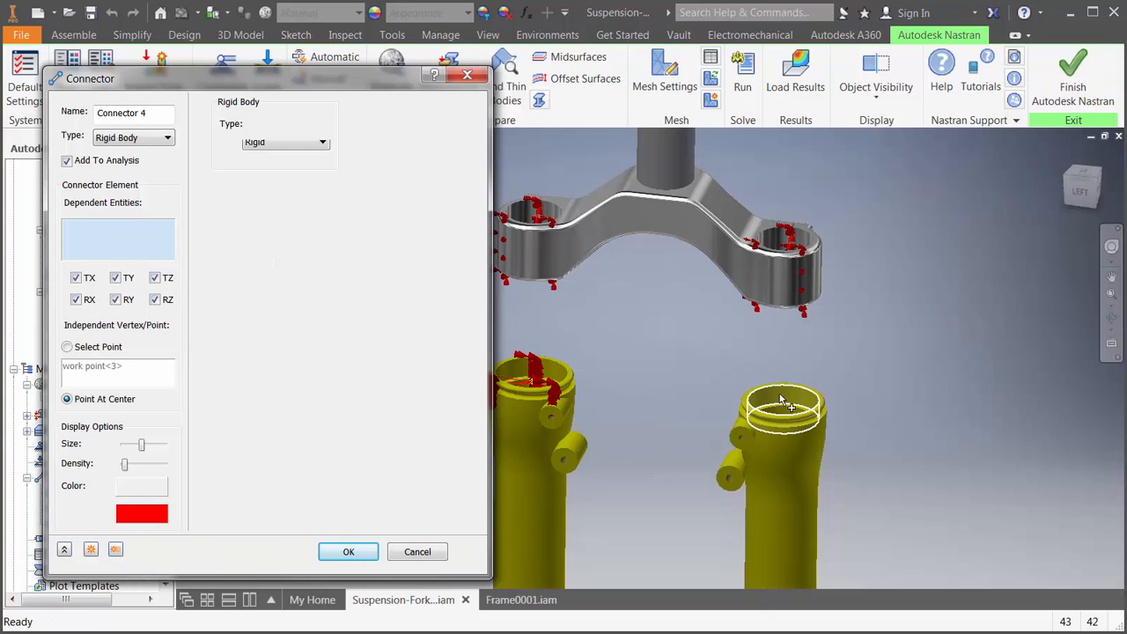
pyautogui.click(348, 551)
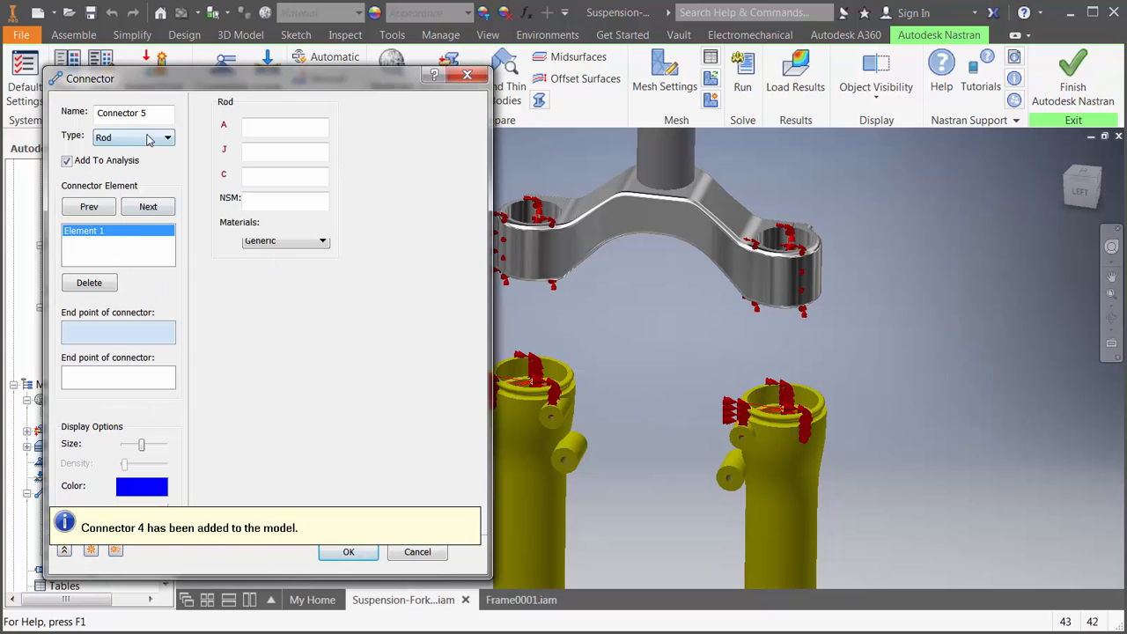
# Create a spring connector with two elements linking the rigid connectors
pyautogui.click(132, 137)
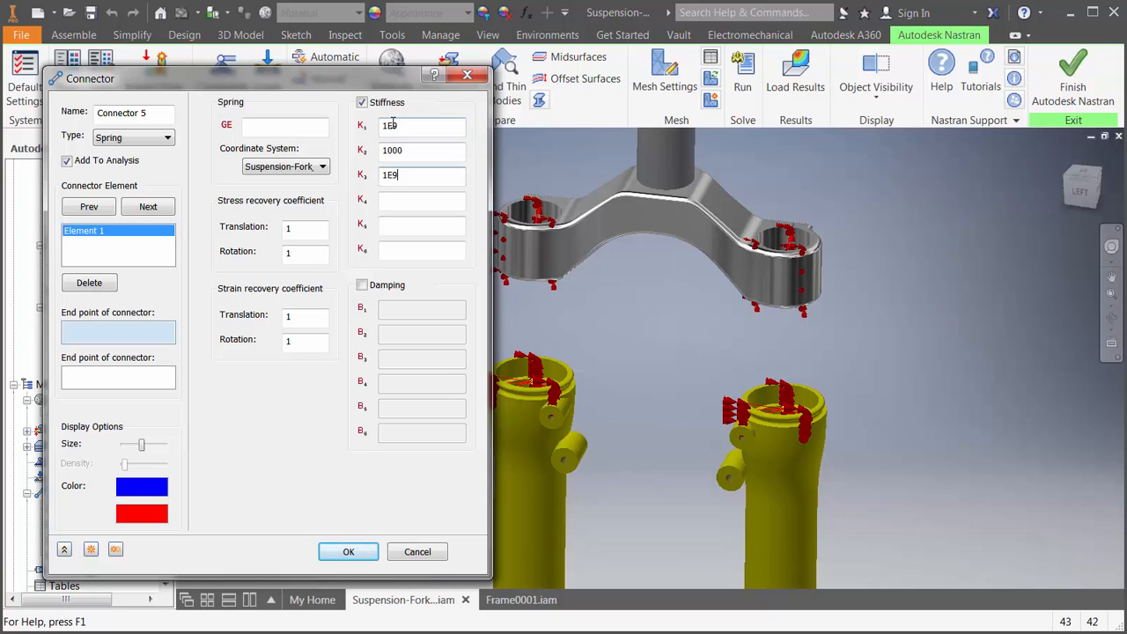
pyautogui.click(148, 206)
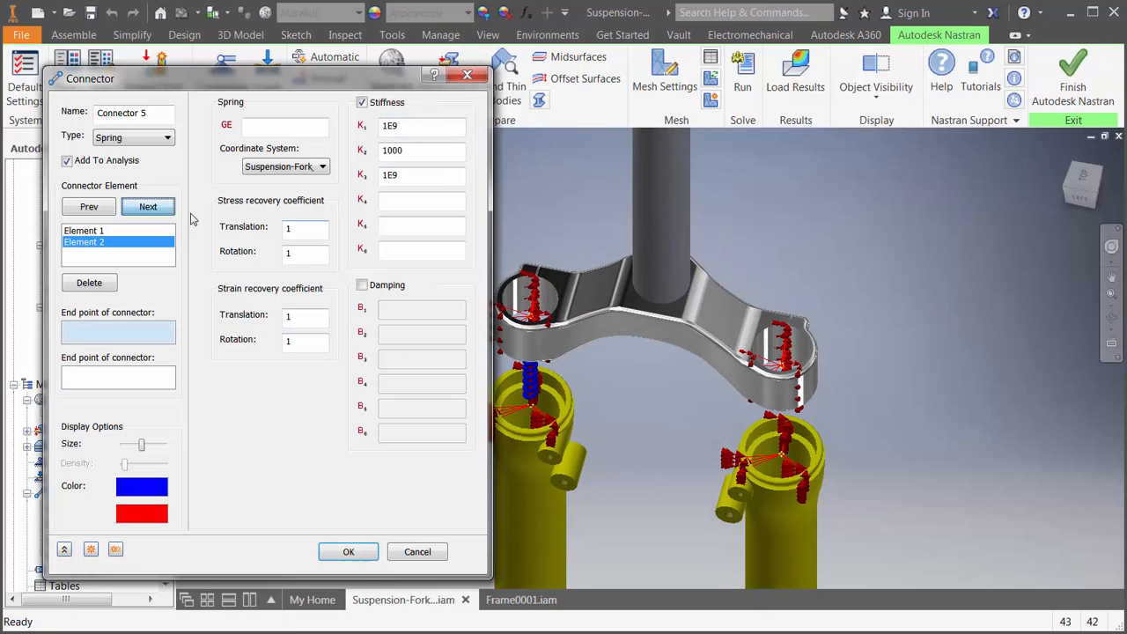
pyautogui.click(349, 551)
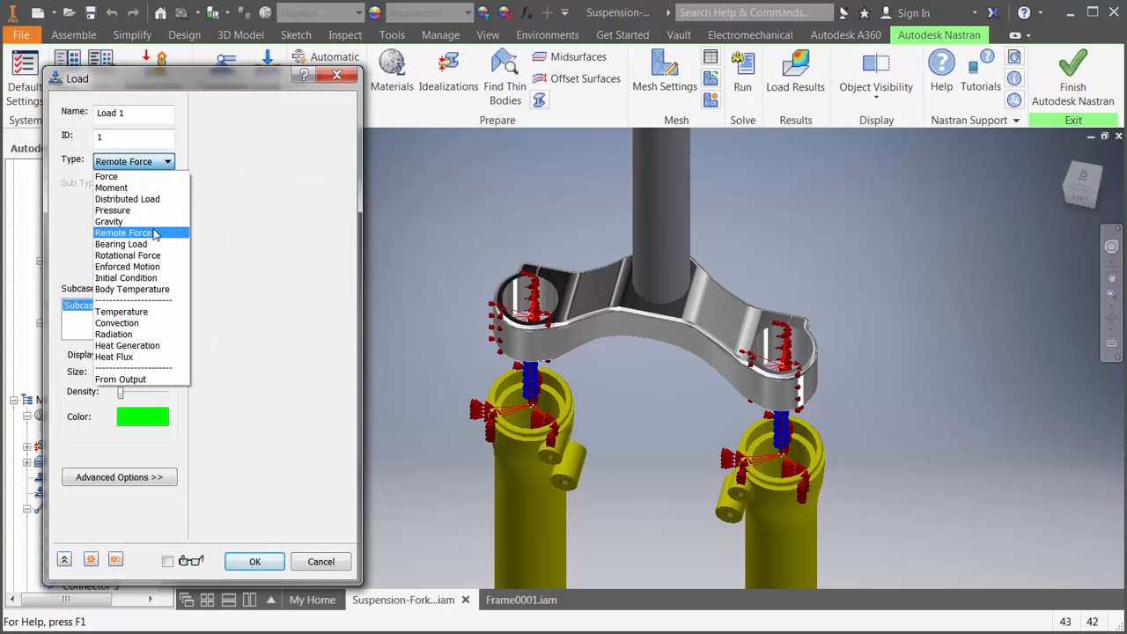
# Define a remote force load in the Head Tube:1 coordinate system acting on its top rim
pyautogui.click(123, 233)
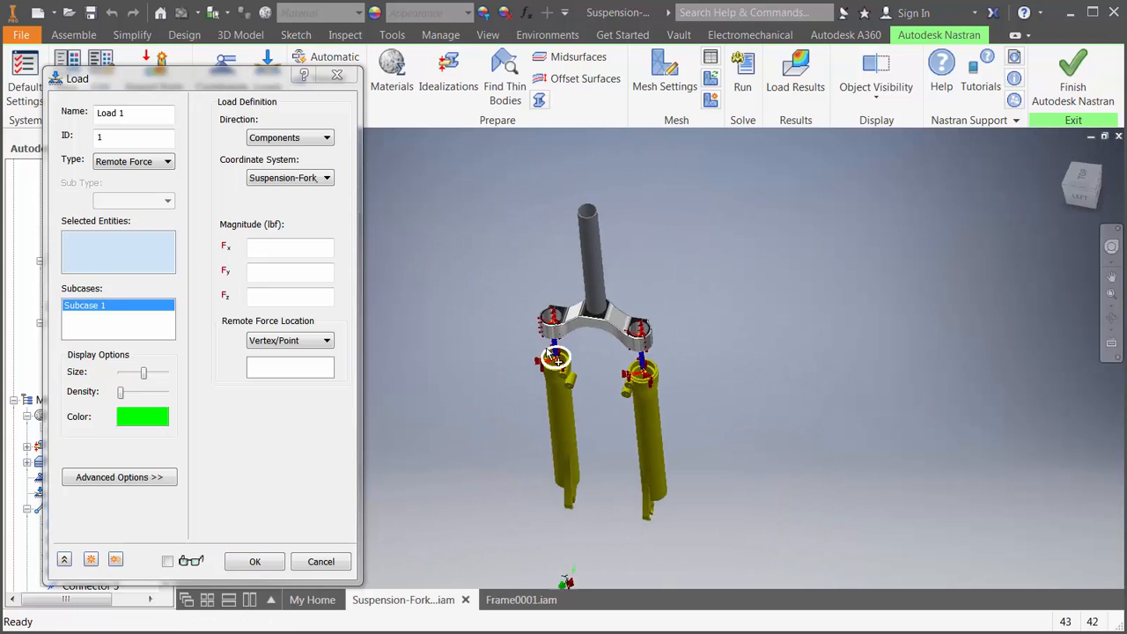
pyautogui.click(328, 176)
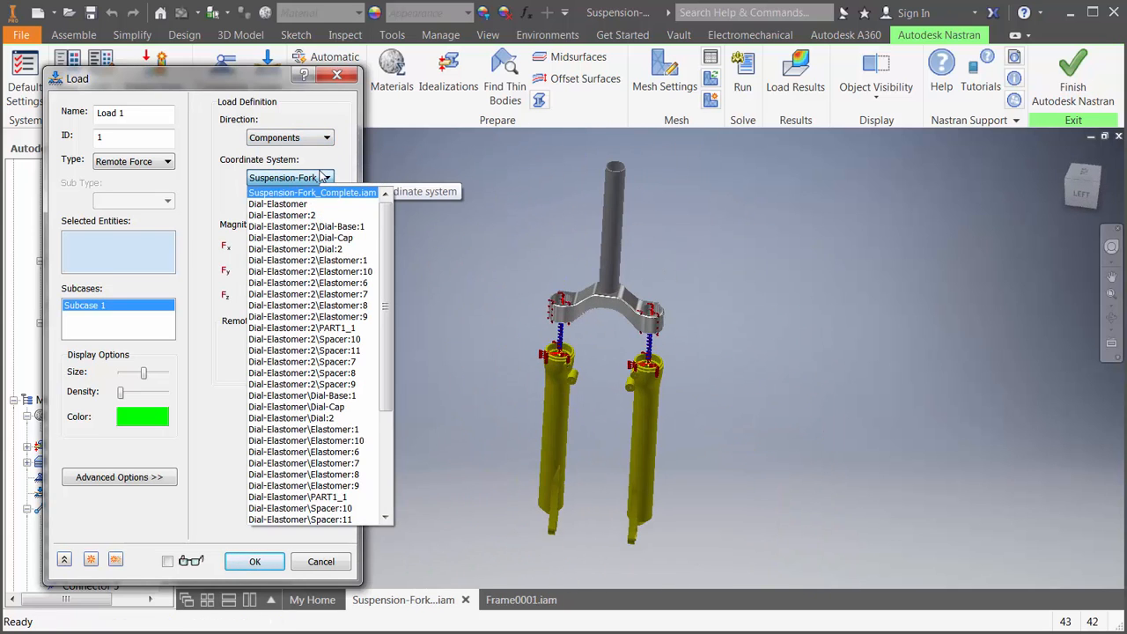
pyautogui.scroll(-3)
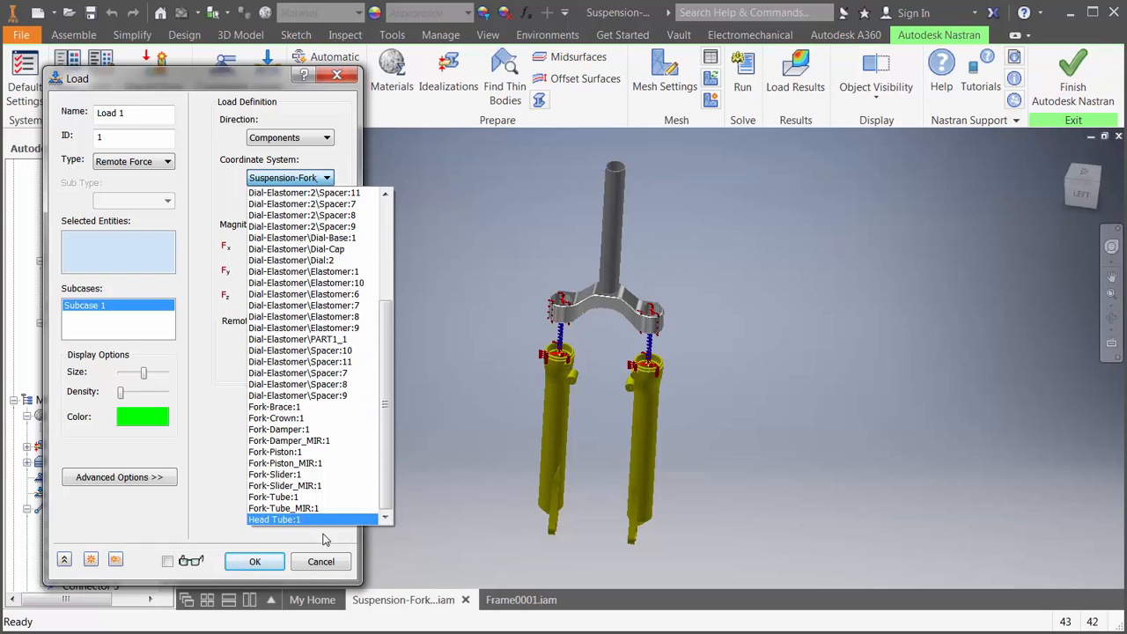
pyautogui.click(275, 518)
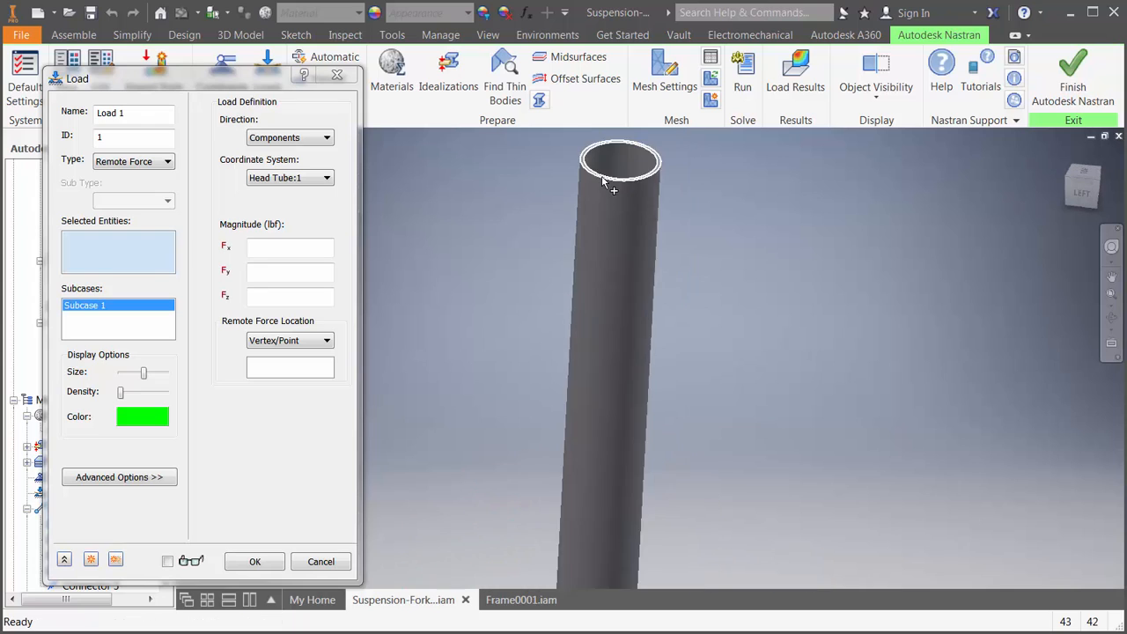
pyautogui.rightClick(120, 253)
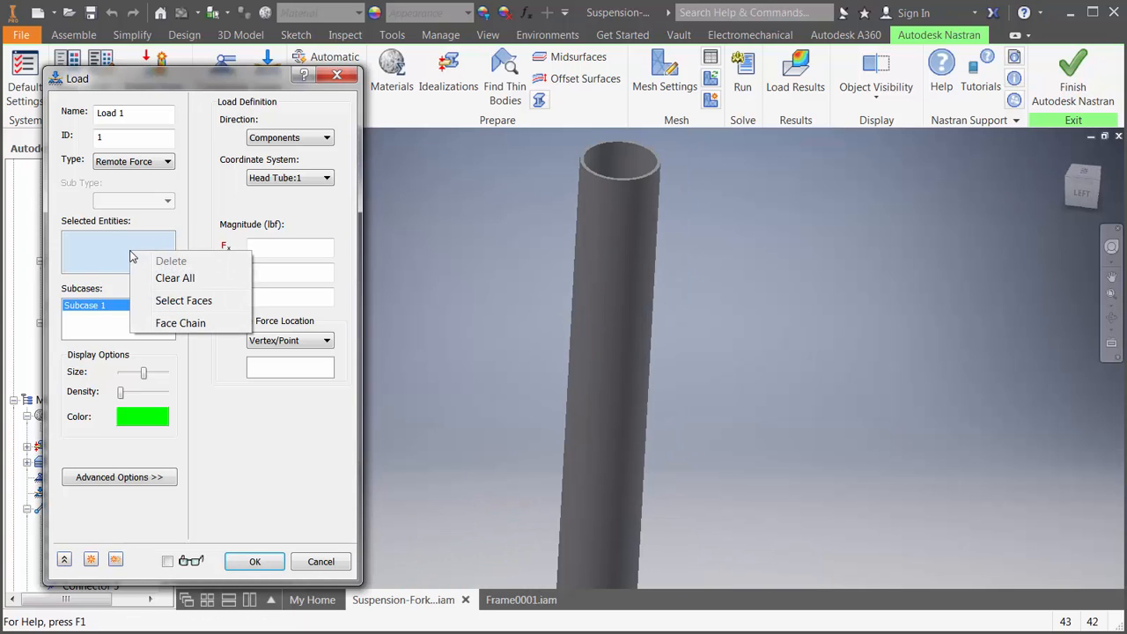
pyautogui.moveTo(180, 324)
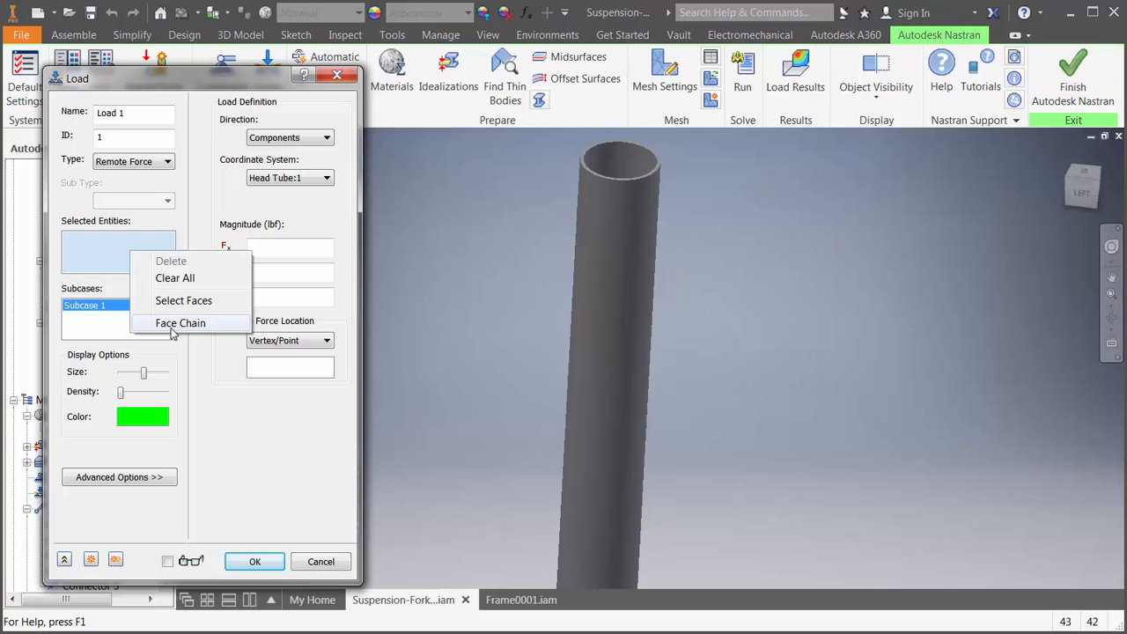
pyautogui.click(426, 185)
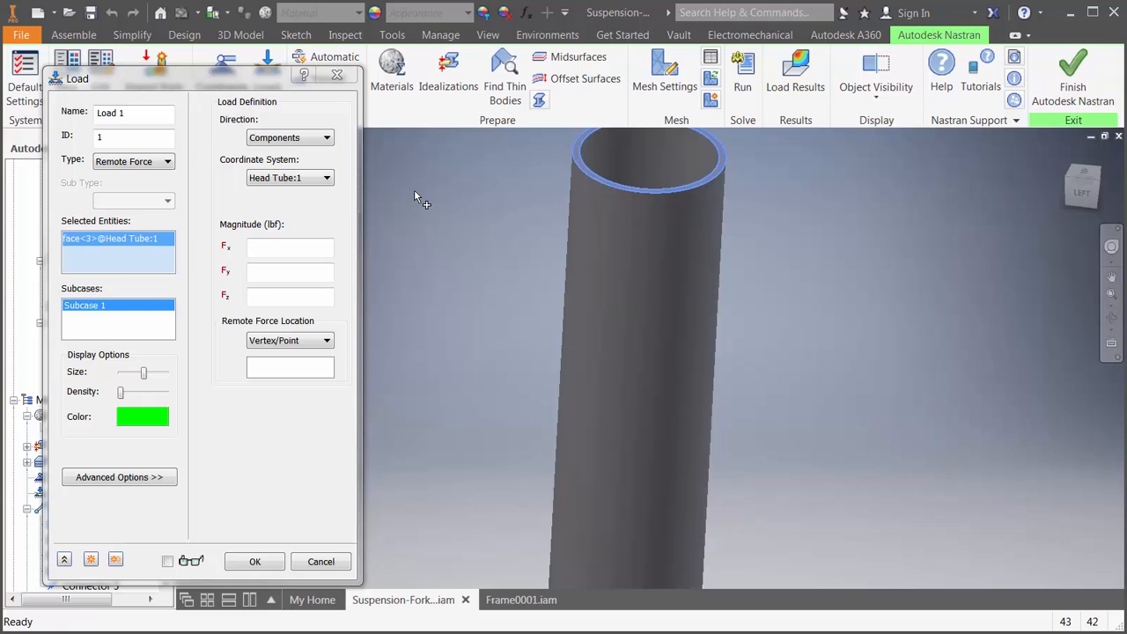
# Set Fz to 1000 N at coordinates 0, 30, 10 and confirm Load 1
pyautogui.click(289, 247)
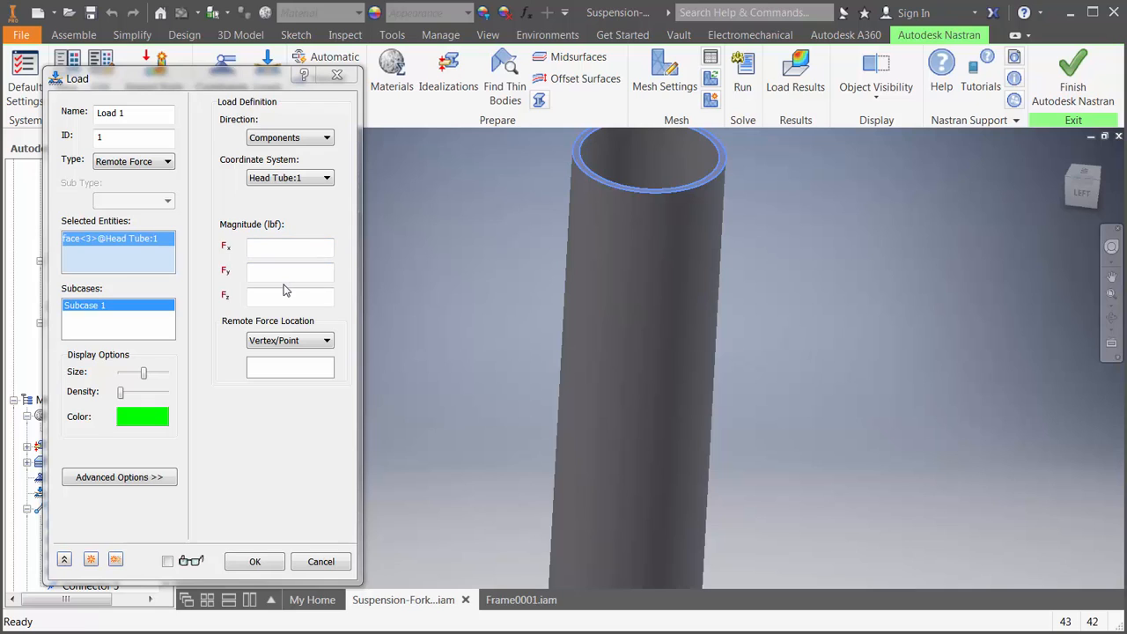
pyautogui.write('1000')
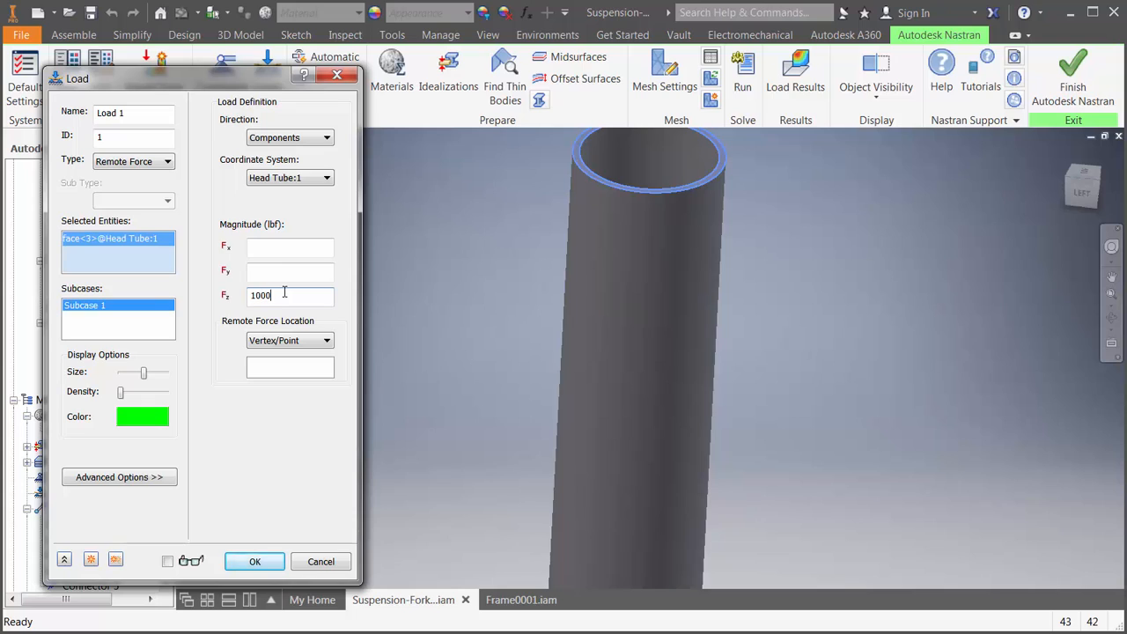
pyautogui.write('N')
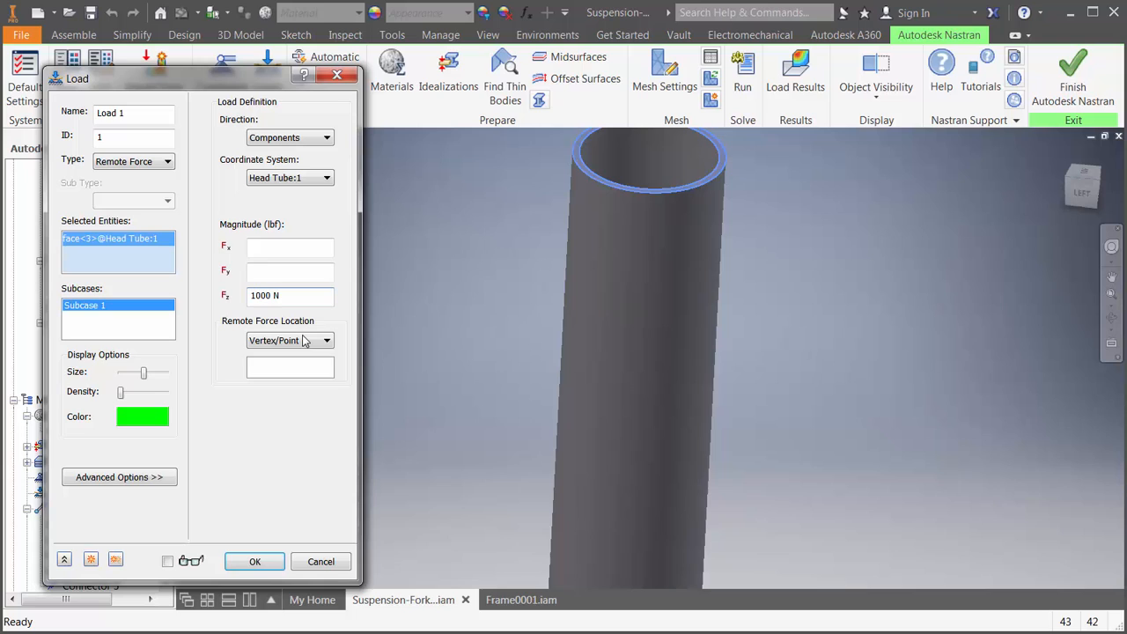
pyautogui.click(291, 340)
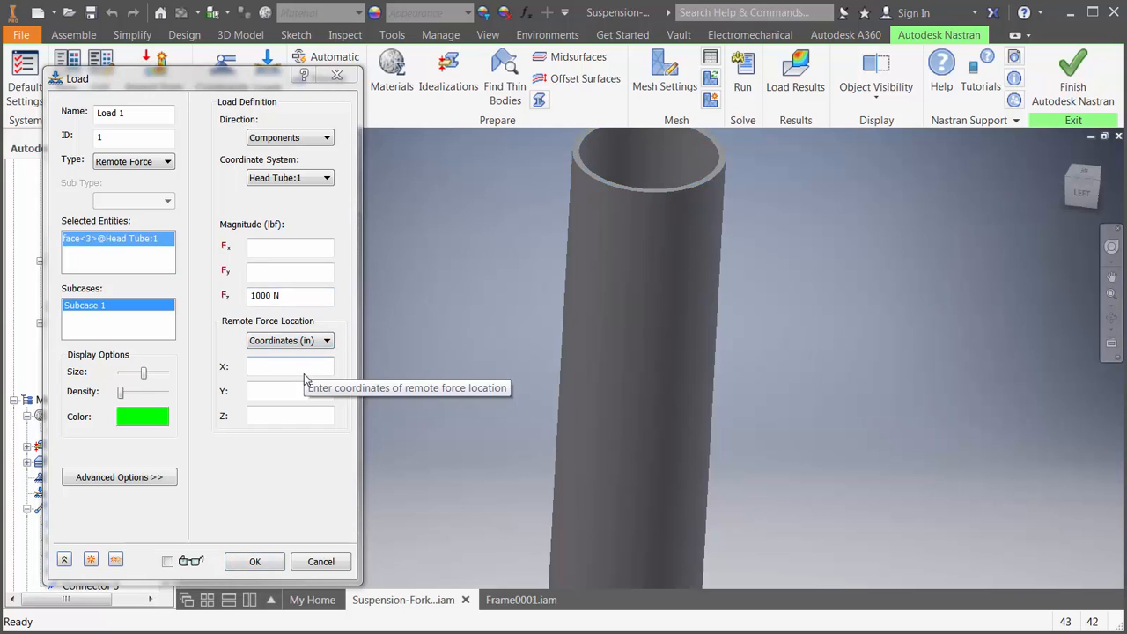
pyautogui.write('0')
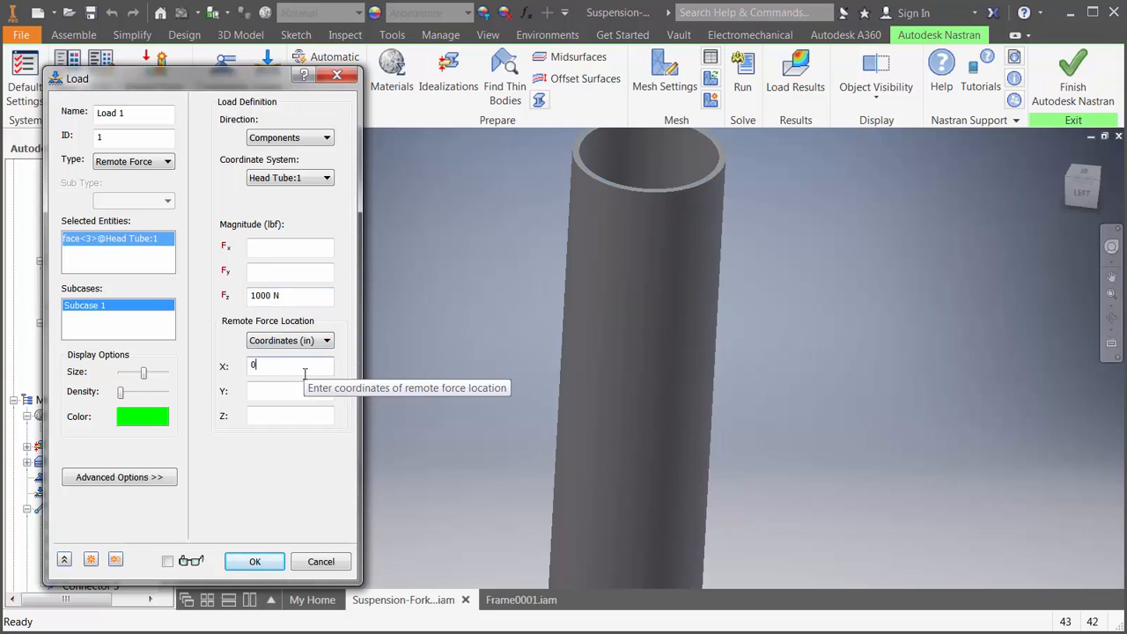
pyautogui.write('10')
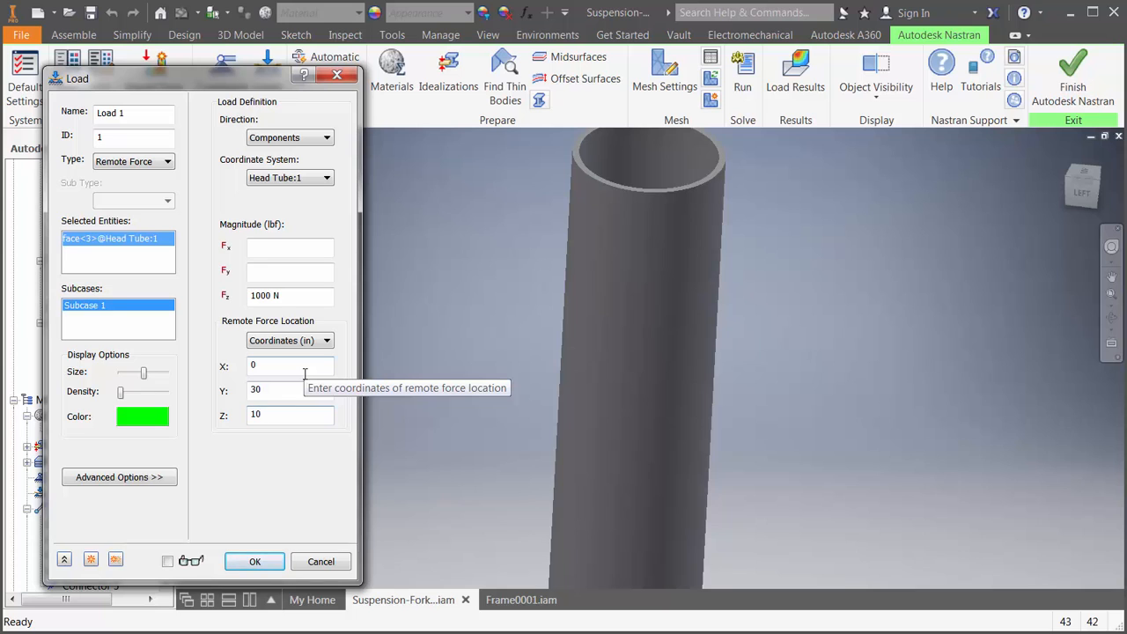
pyautogui.click(254, 560)
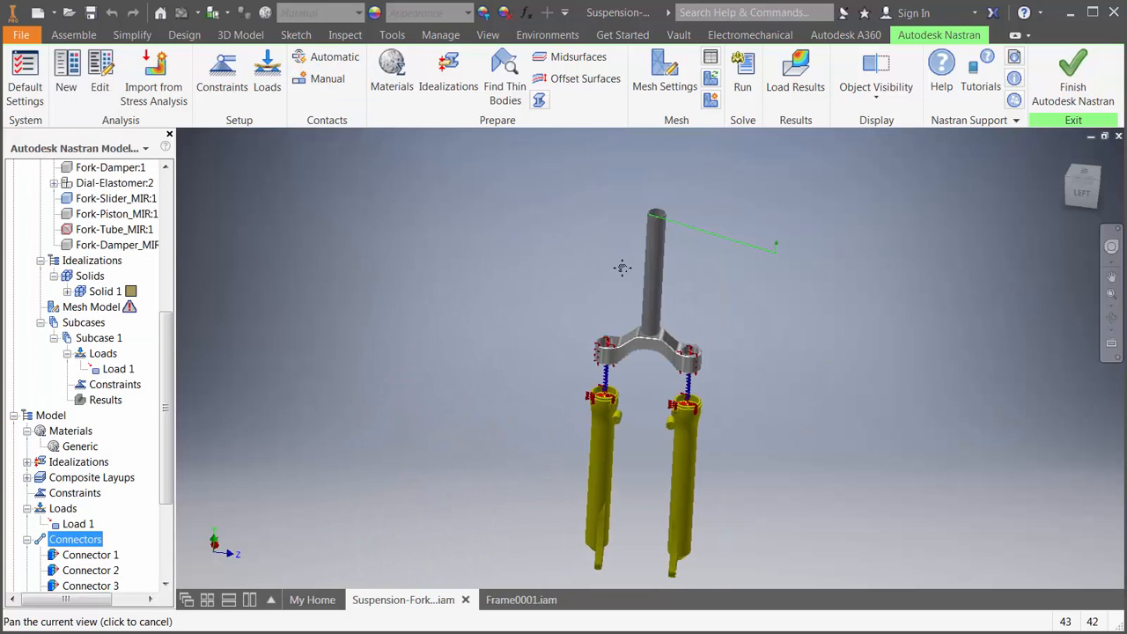
pyautogui.moveTo(711, 99)
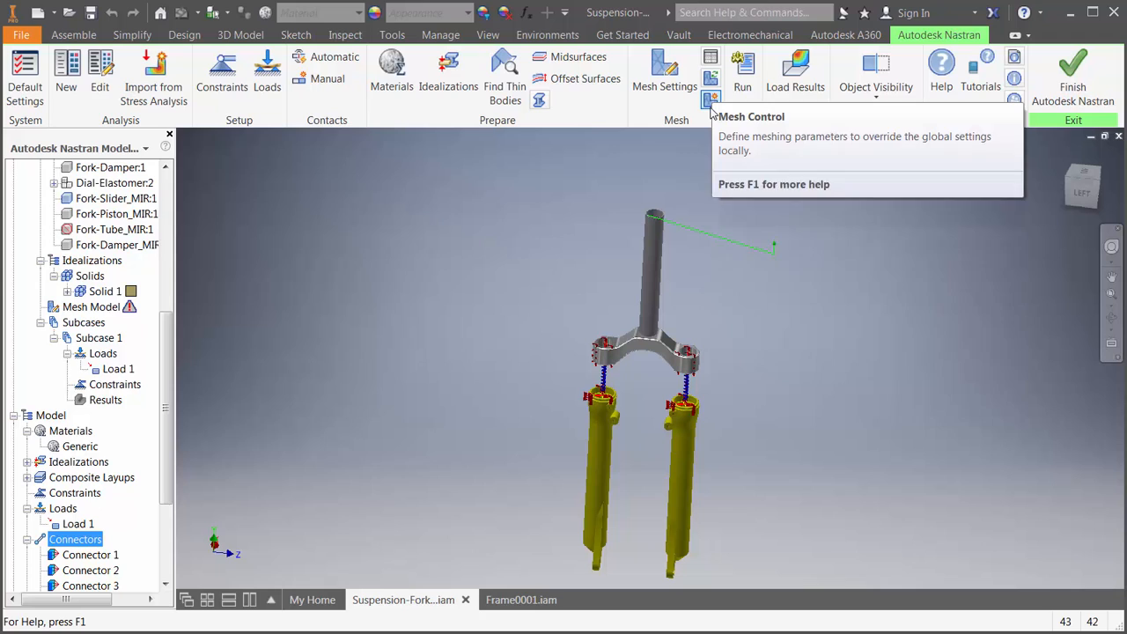
# Start a mesh control for Head Tube:1 and Fork-Slider_MIR:1 with 0.25 element size
pyautogui.click(711, 99)
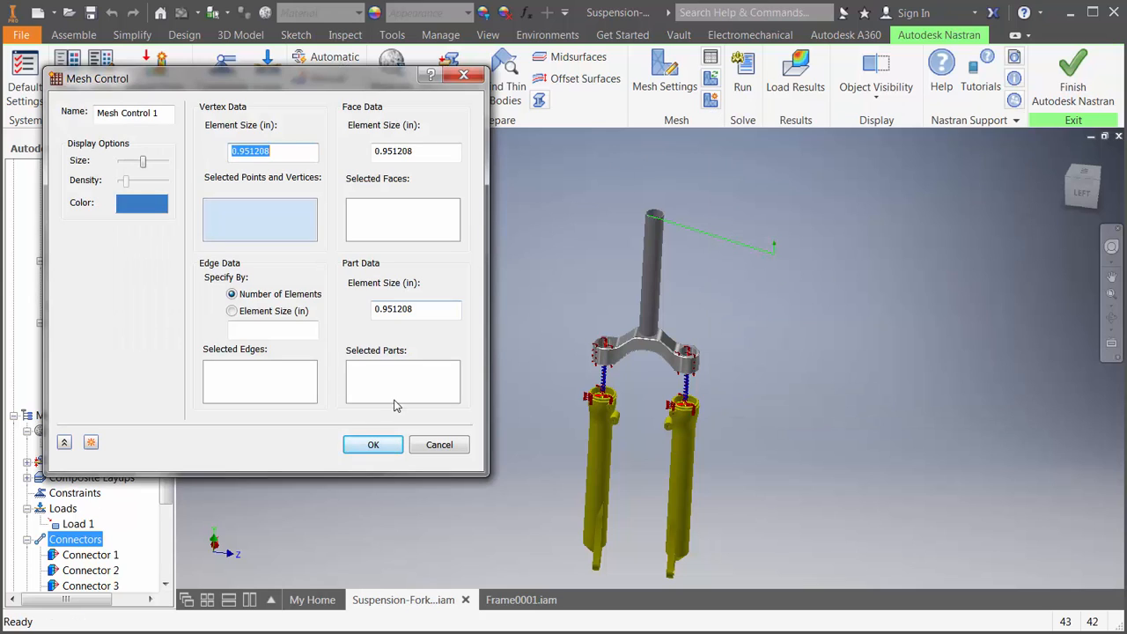
pyautogui.click(678, 458)
pyautogui.write('.25')
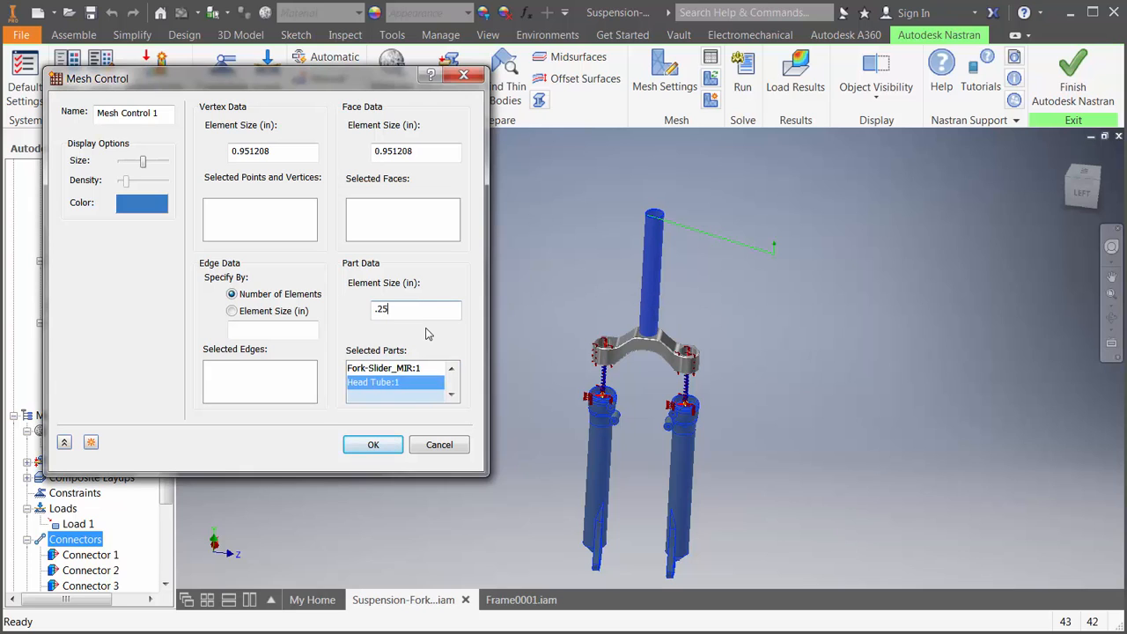
# Confirm Mesh Control 1, switch to Frame0001.iam and show the Environments ribbon
pyautogui.click(374, 444)
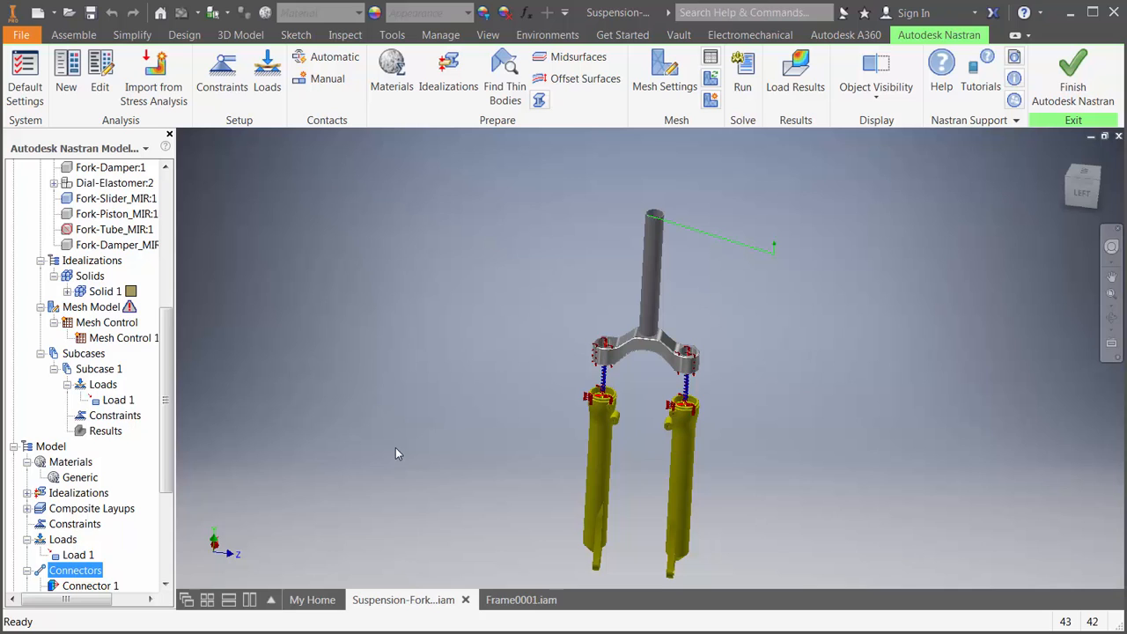
pyautogui.click(507, 599)
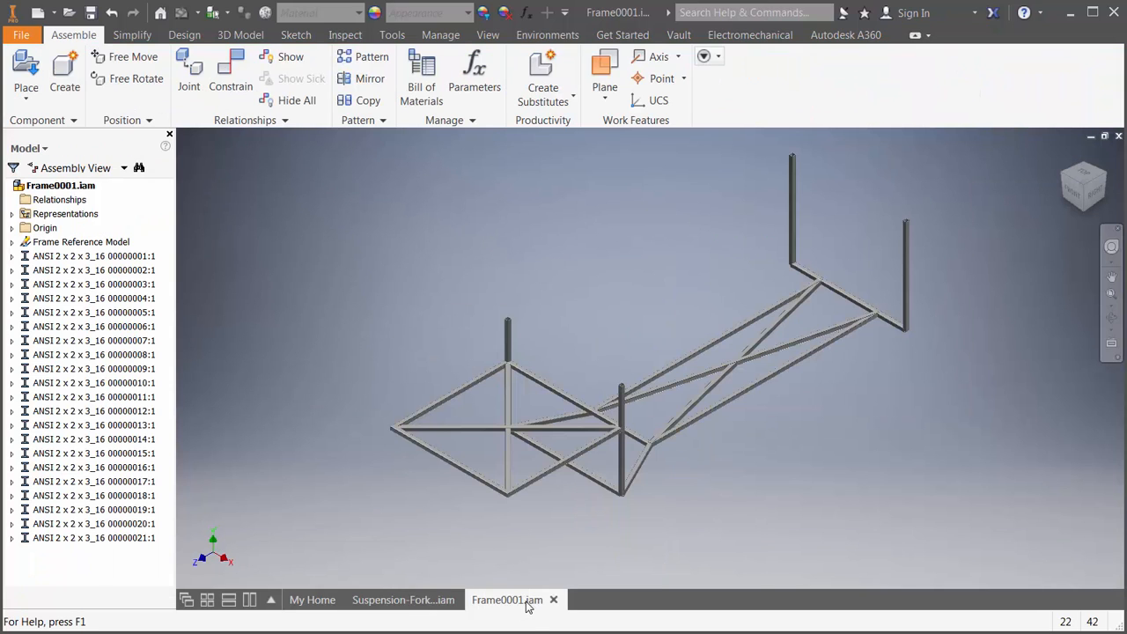
pyautogui.click(546, 35)
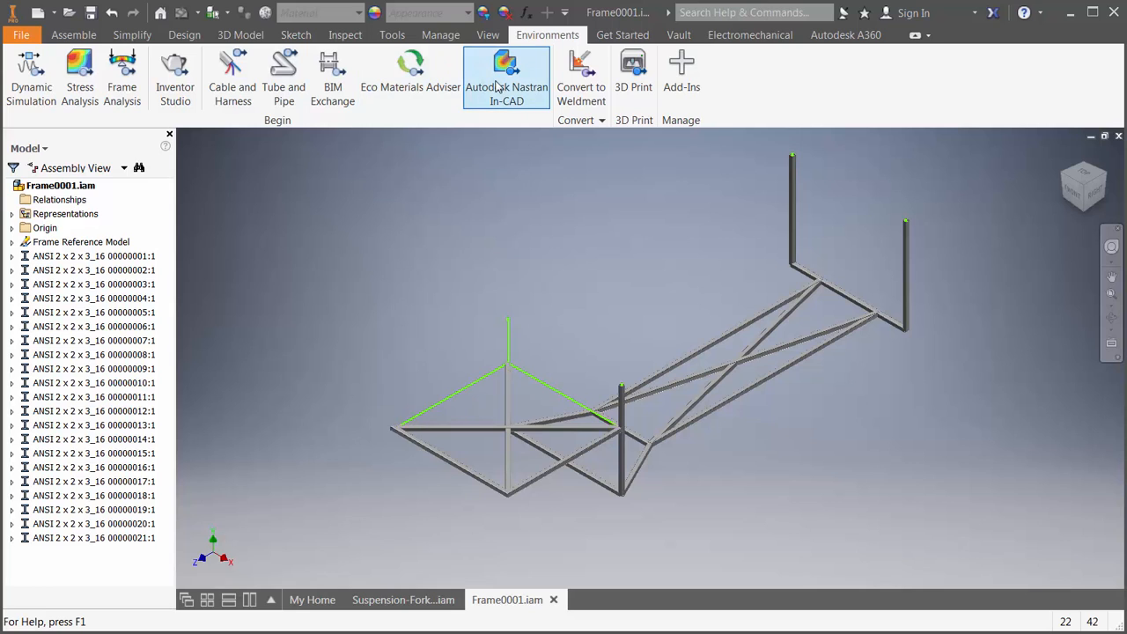
# Enter Nastran In-CAD for the frame, accepting the Structural Member mild steel beam idealization
pyautogui.click(507, 78)
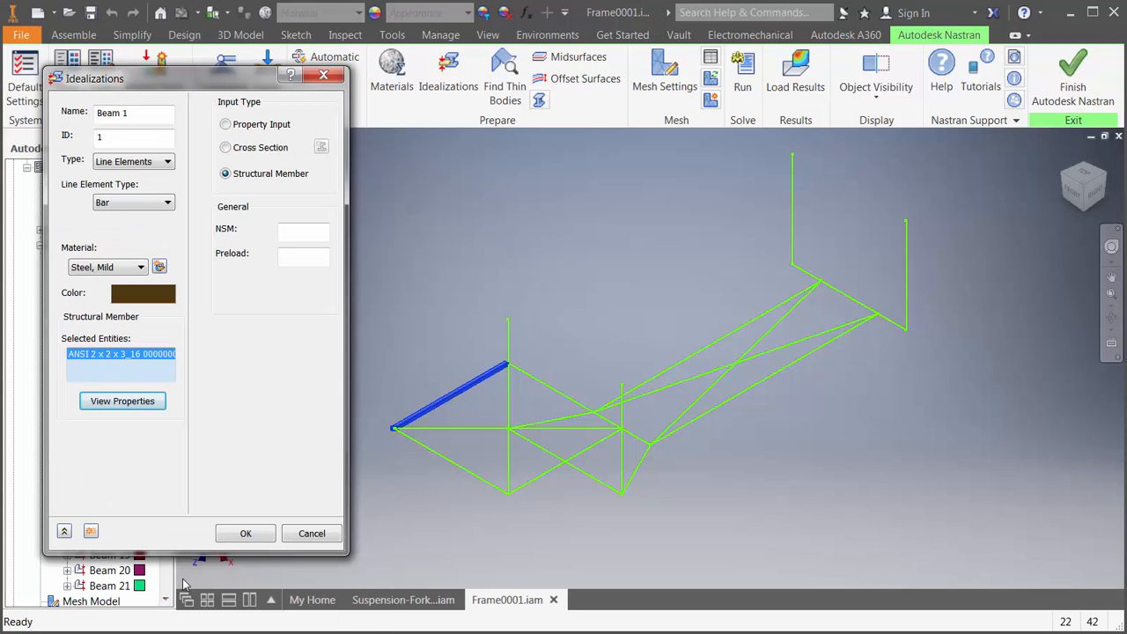
pyautogui.click(247, 532)
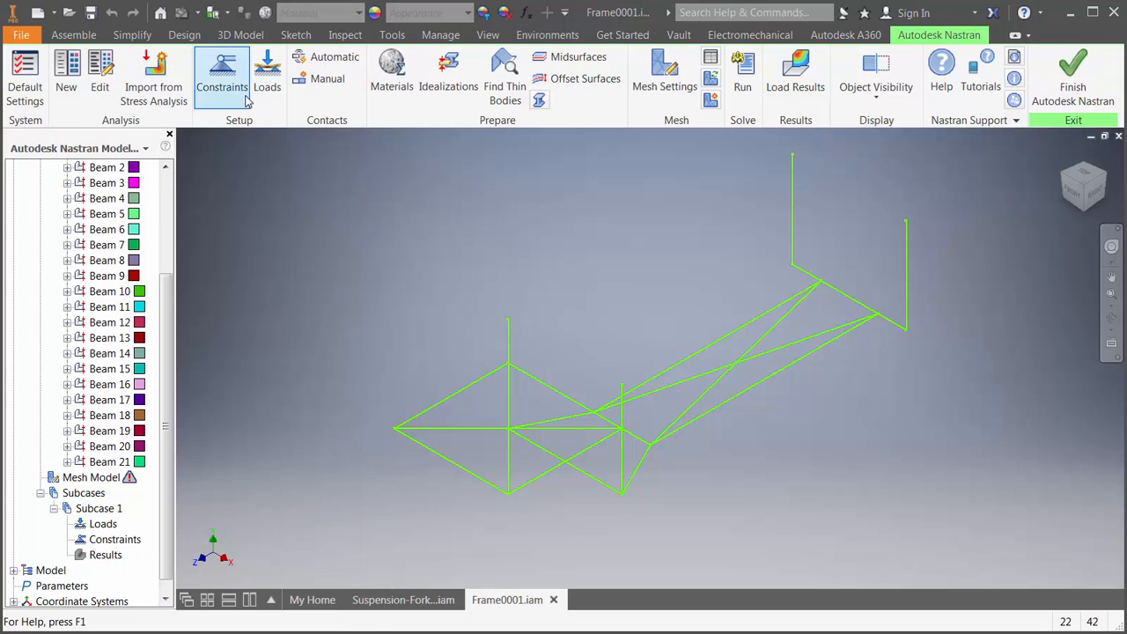
# Add a gravity load with Fy = -386.4*6 on the frame
pyautogui.click(222, 74)
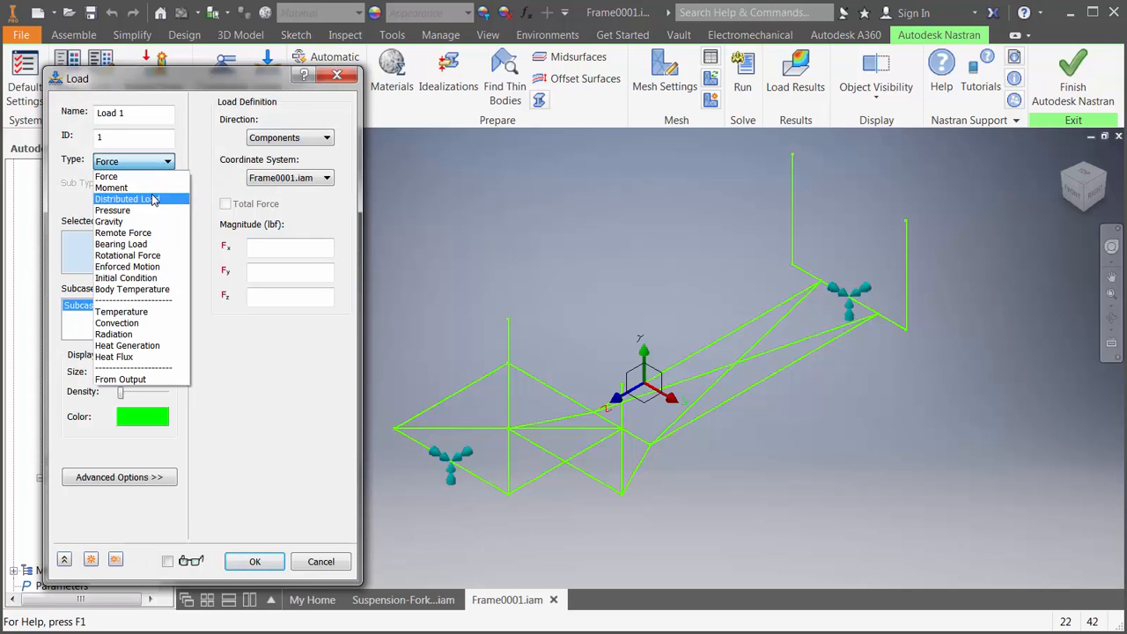
pyautogui.click(109, 222)
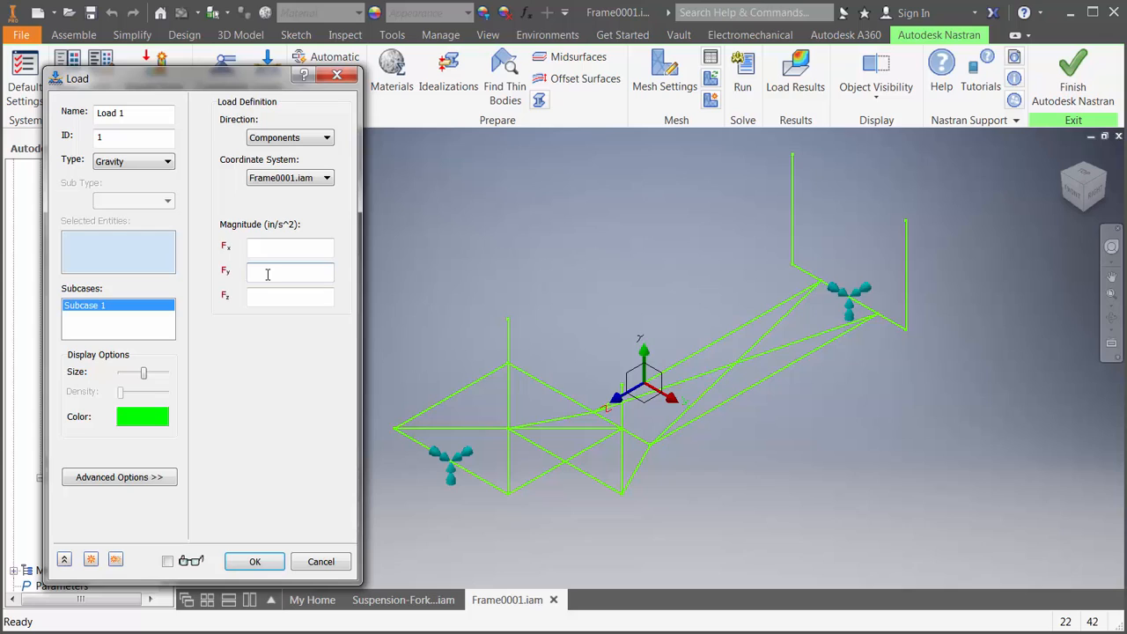
pyautogui.write('-386.')
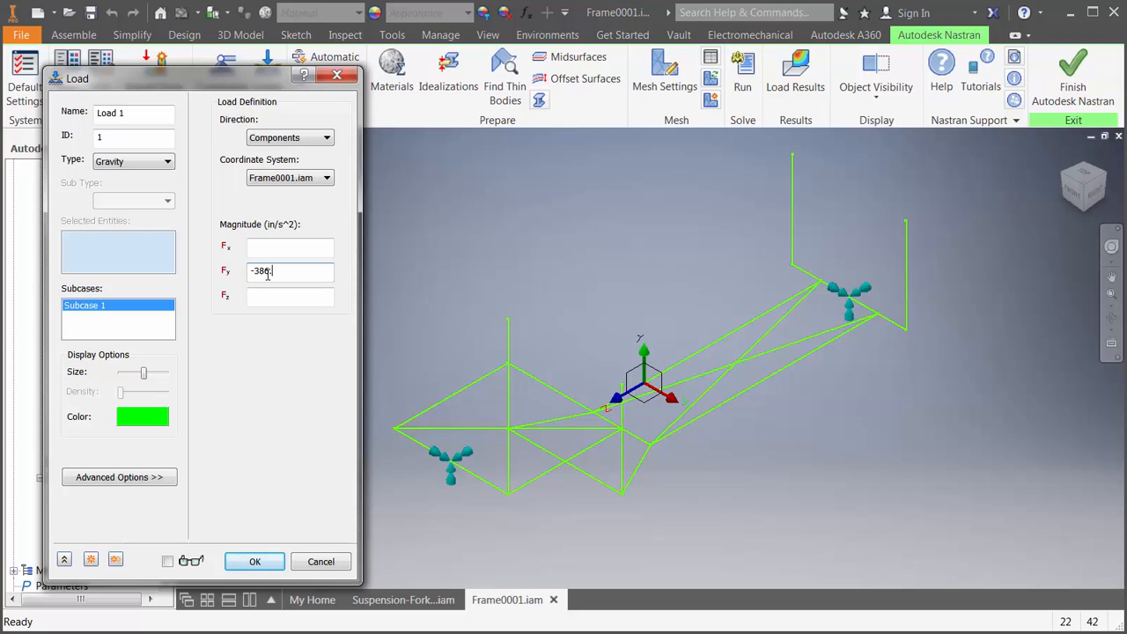
pyautogui.write('.4')
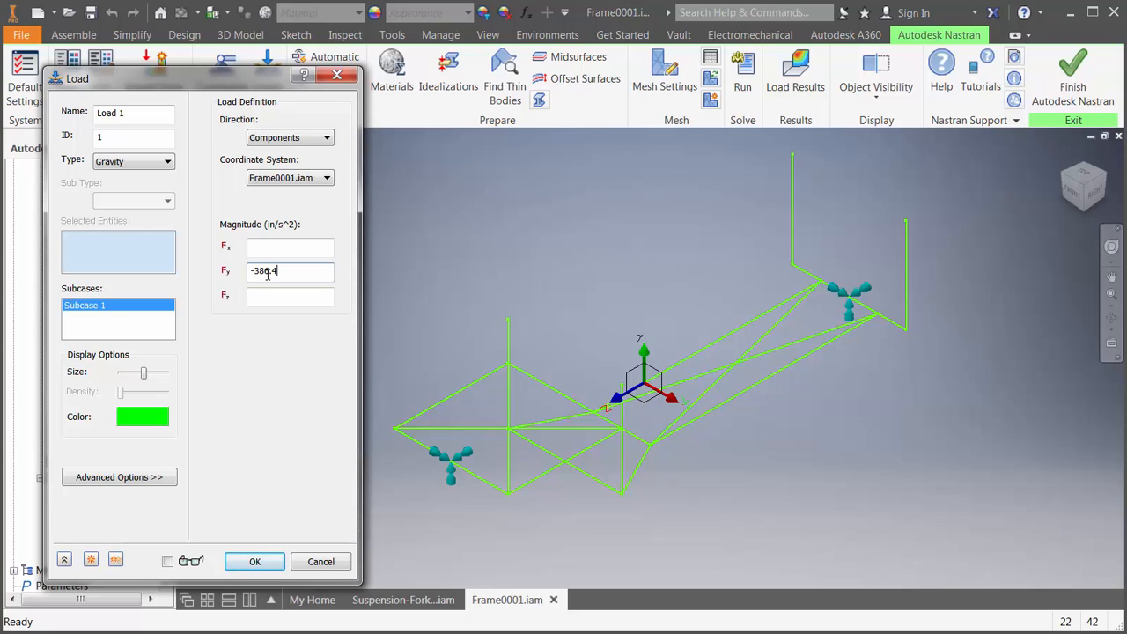
pyautogui.write('*6')
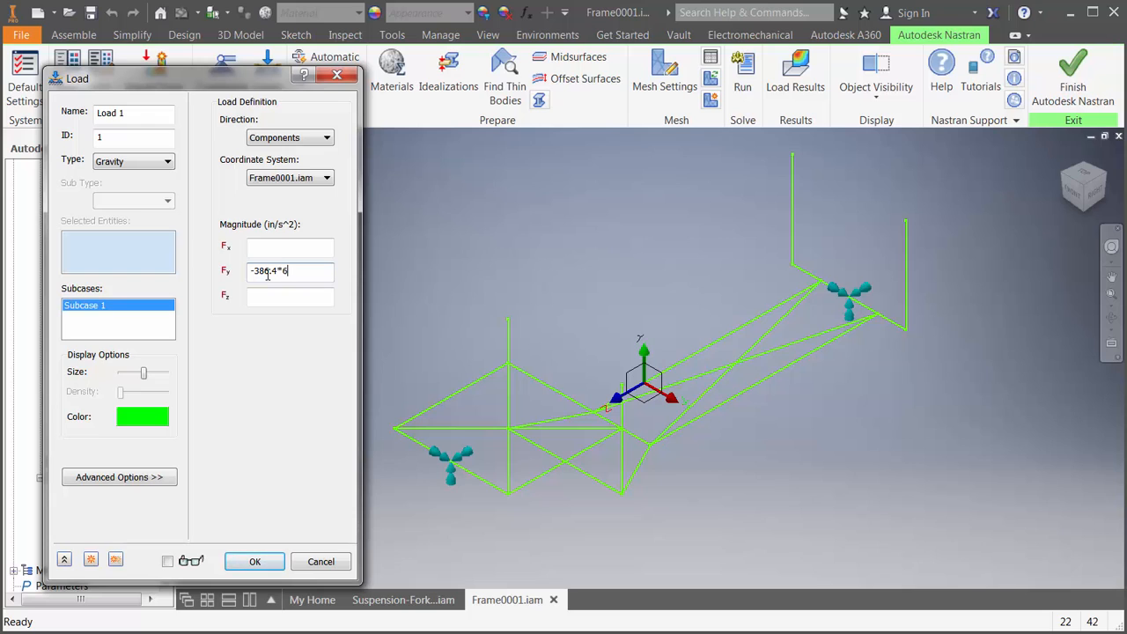
pyautogui.click(253, 560)
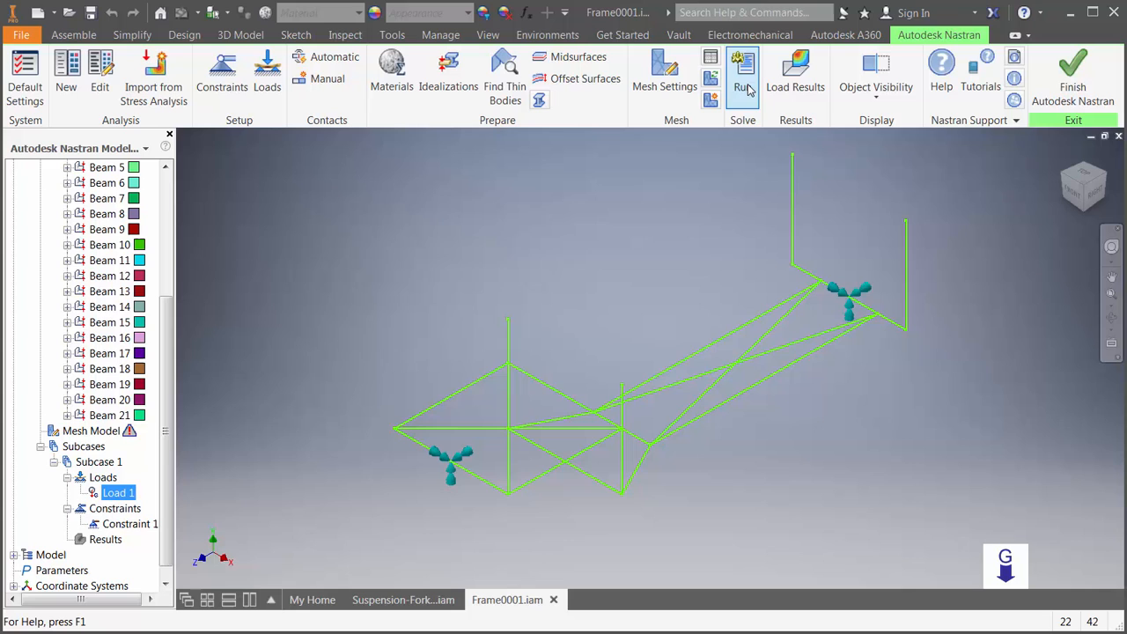
# Run the frame solve and acknowledge the Nastran Solution Complete message
pyautogui.click(743, 74)
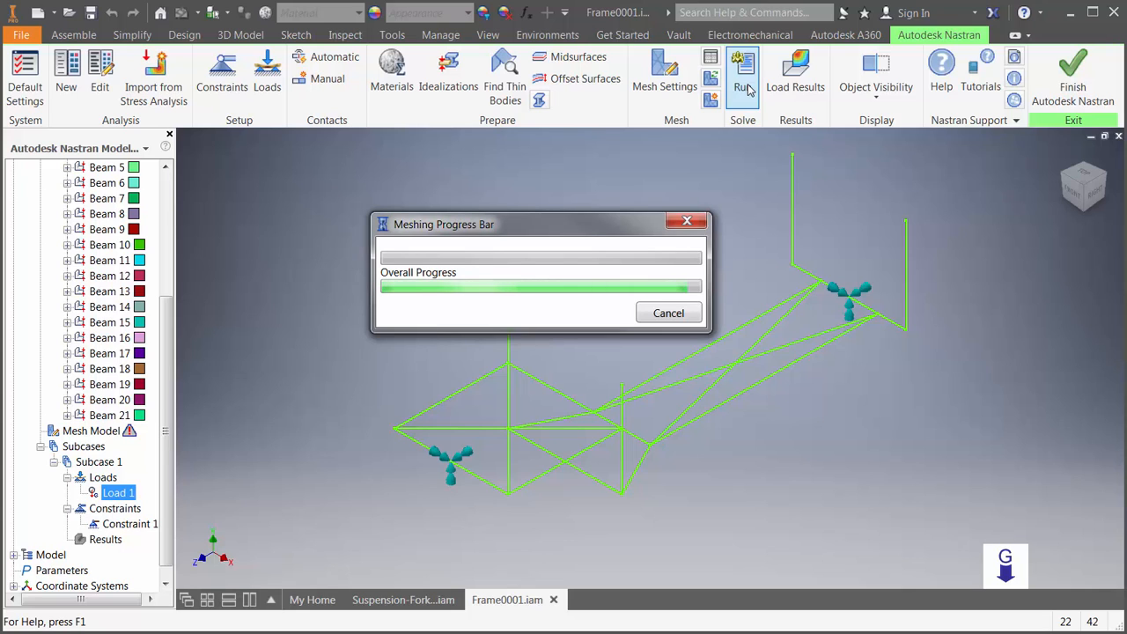
pyautogui.click(744, 71)
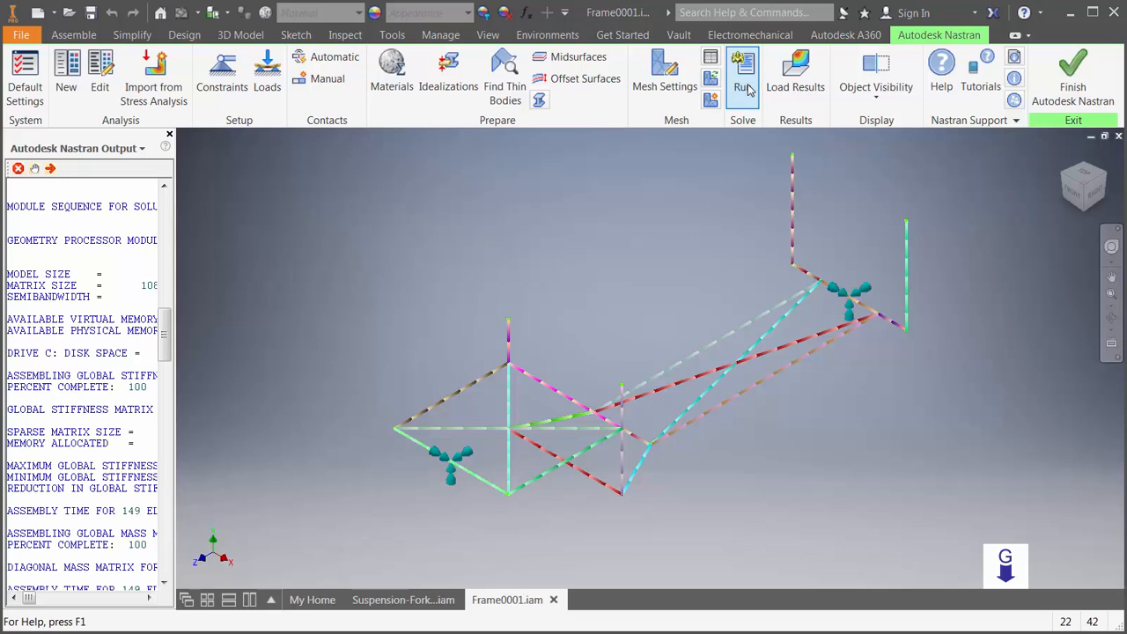
pyautogui.click(743, 70)
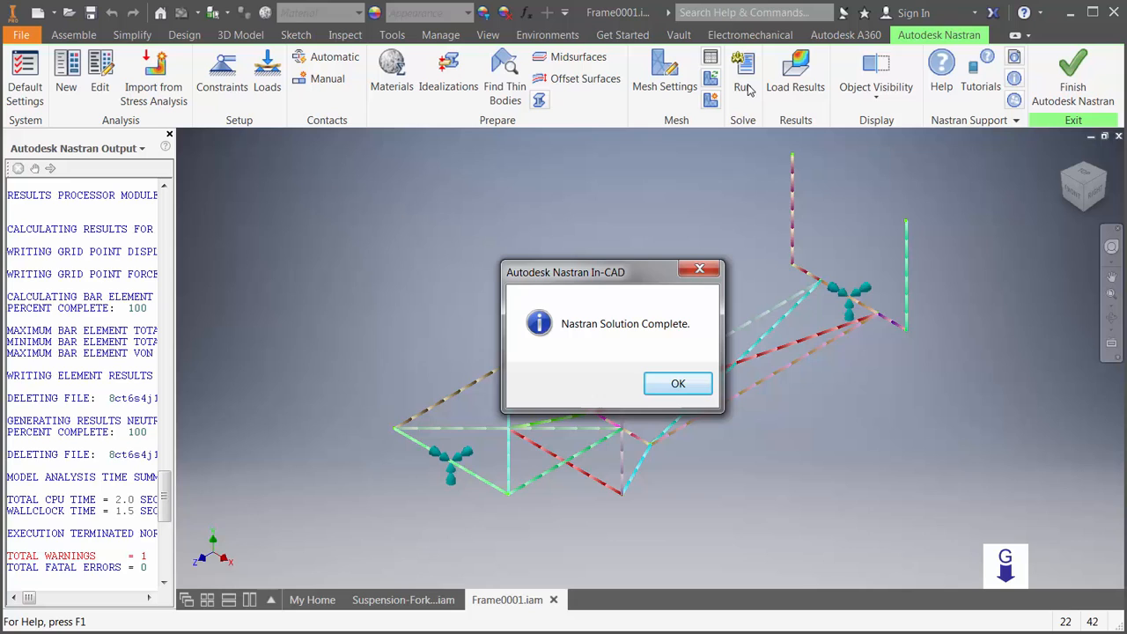
pyautogui.click(678, 384)
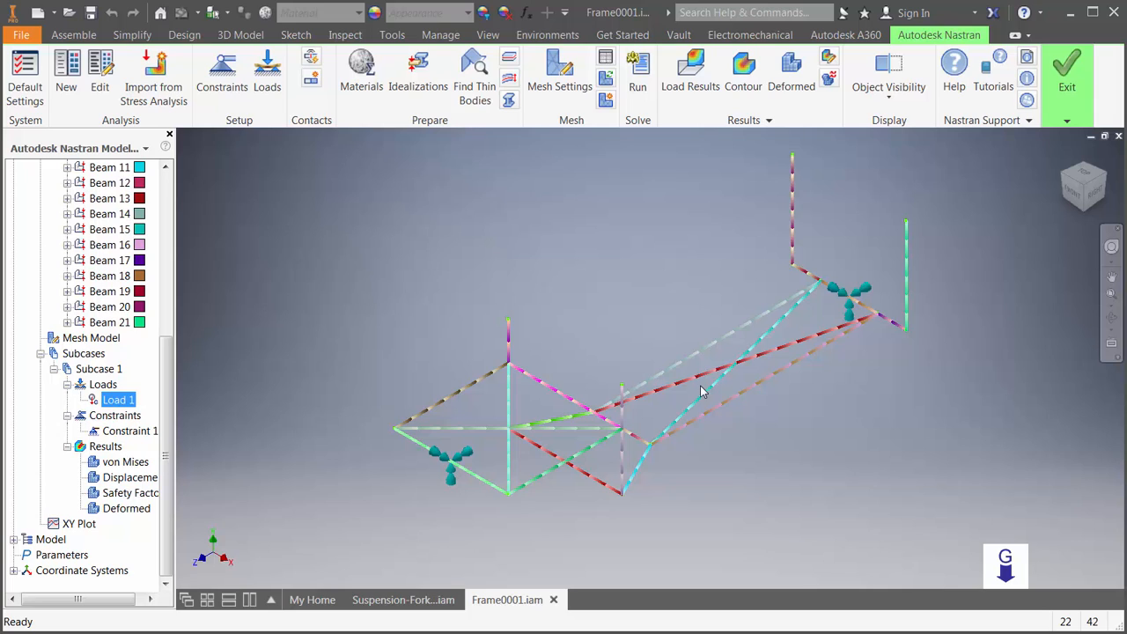
# Display the von Mises stress contour result on the deformed frame
pyautogui.click(126, 461)
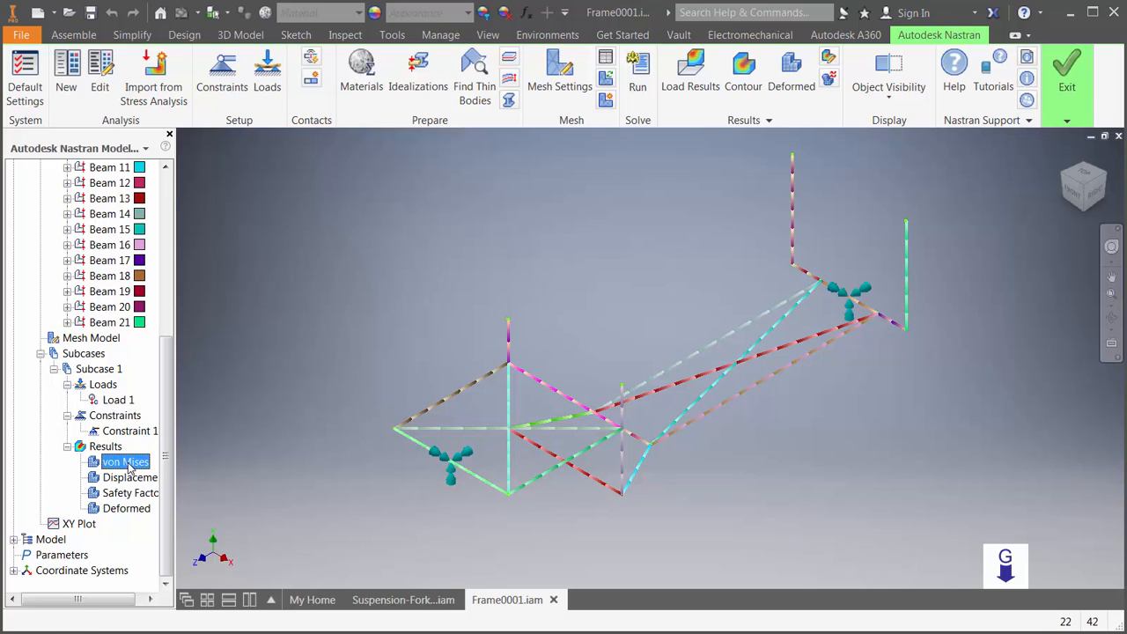
pyautogui.doubleClick(125, 462)
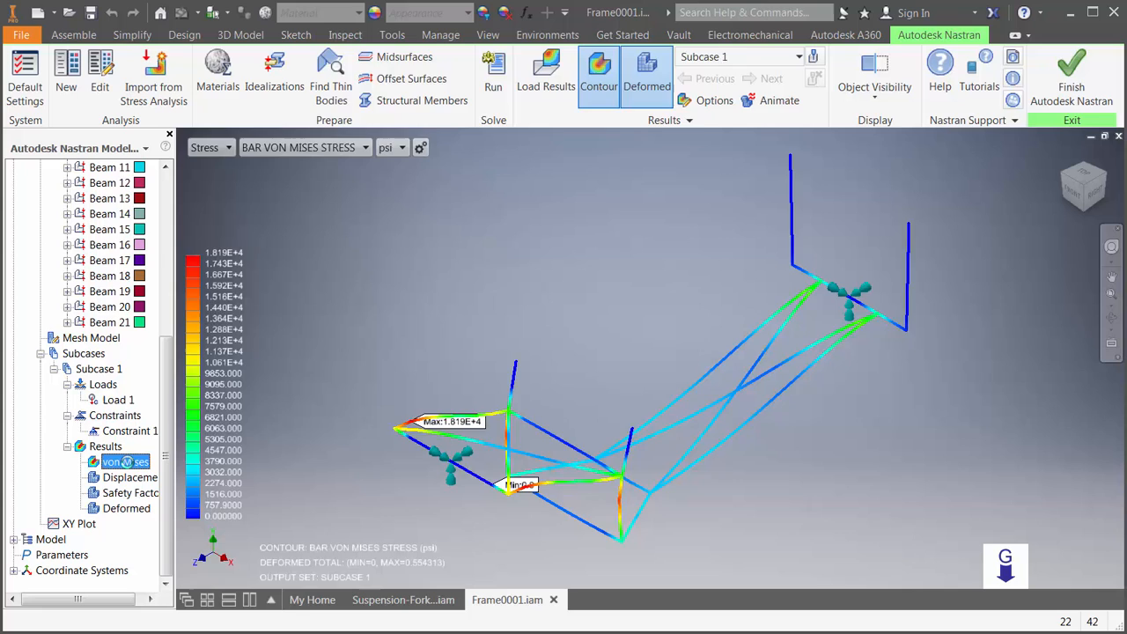
pyautogui.click(125, 461)
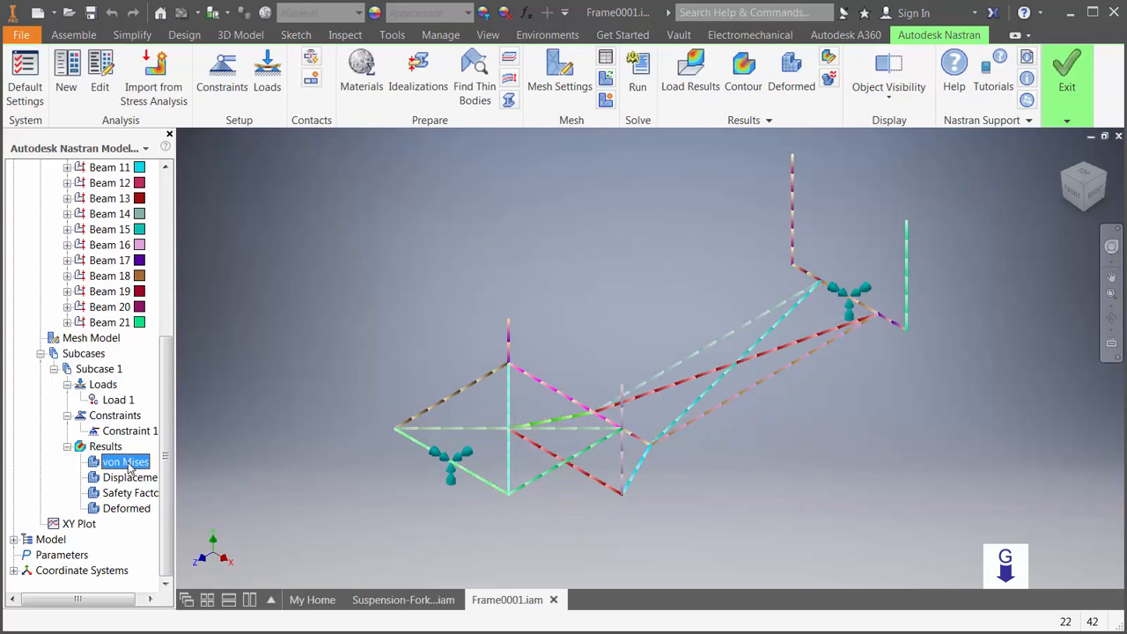
pyautogui.doubleClick(126, 462)
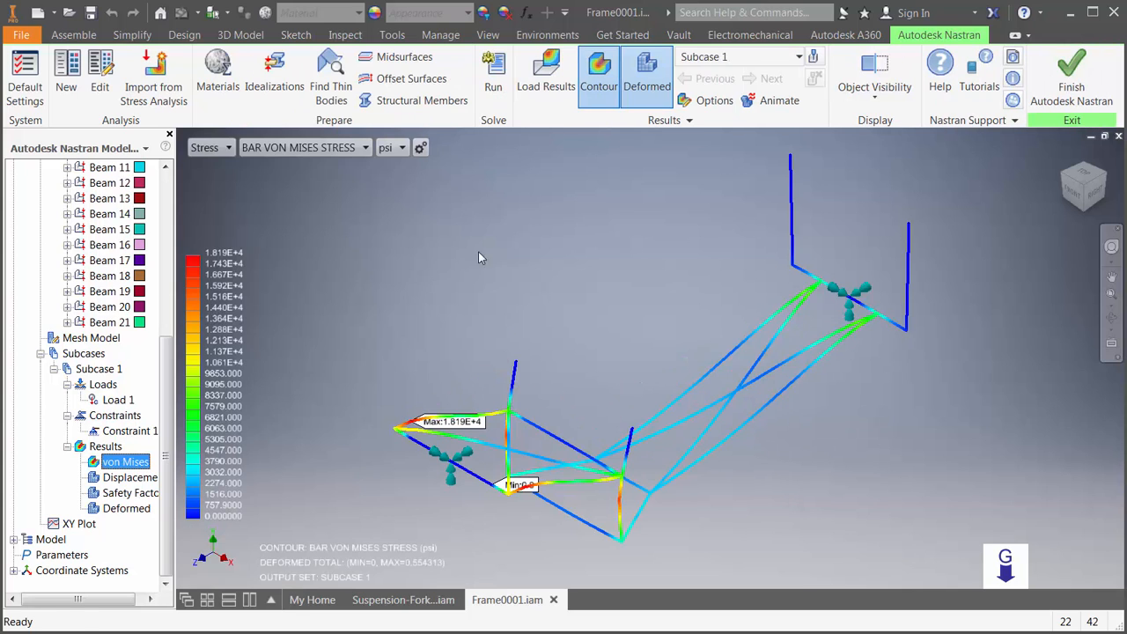
# Hide the Loads symbols and Min/Max Markers via Object Visibility
pyautogui.click(873, 70)
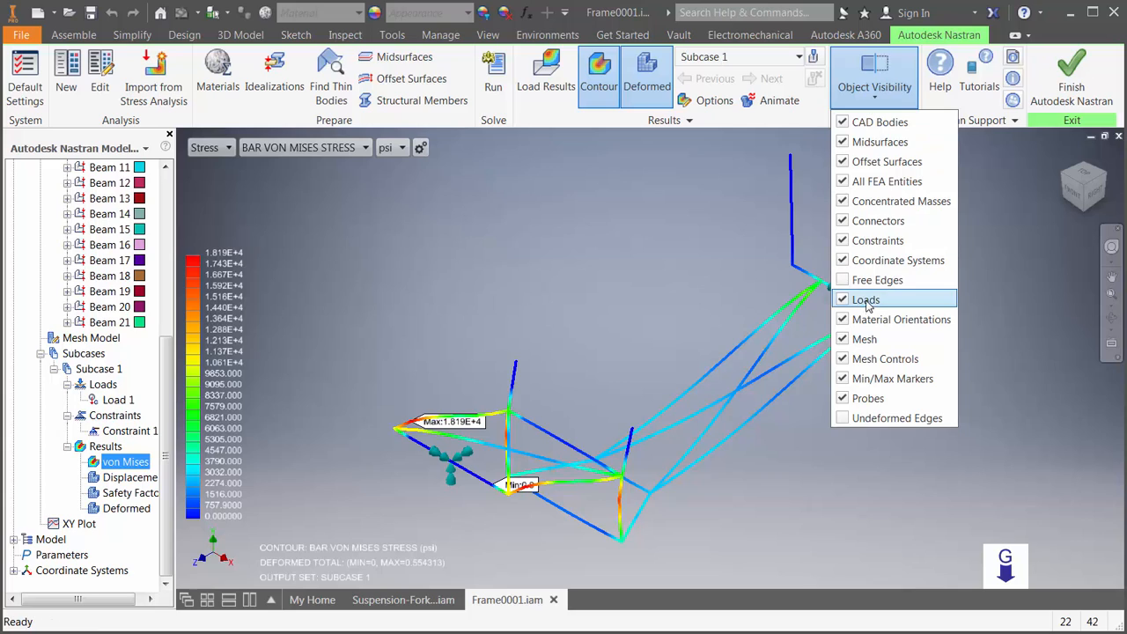
pyautogui.click(842, 300)
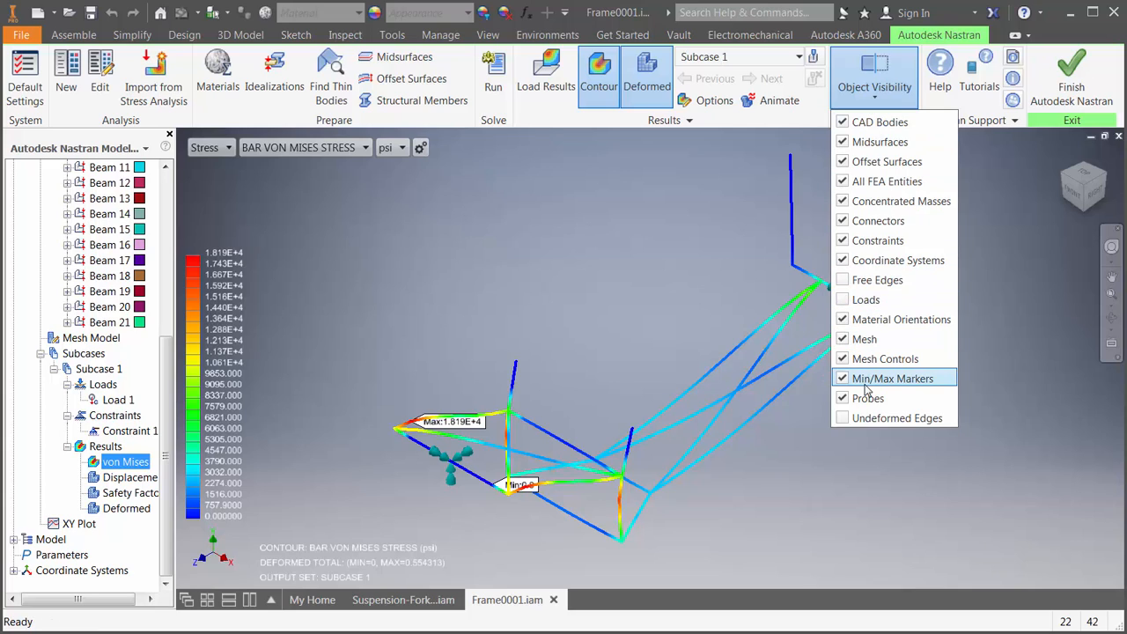
pyautogui.click(842, 377)
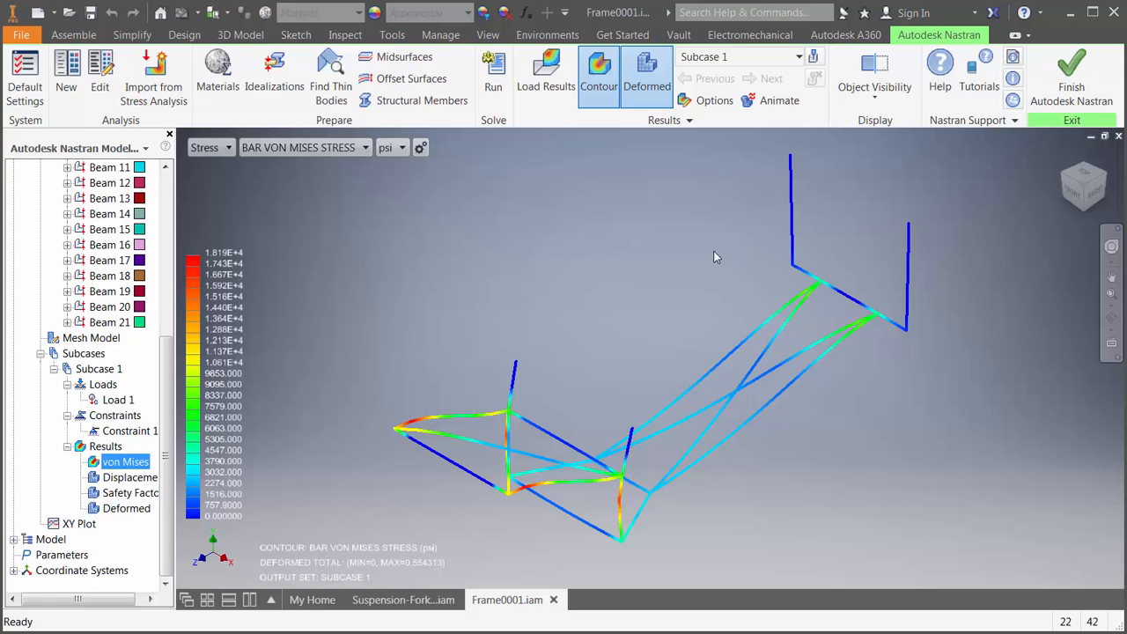
pyautogui.click(209, 148)
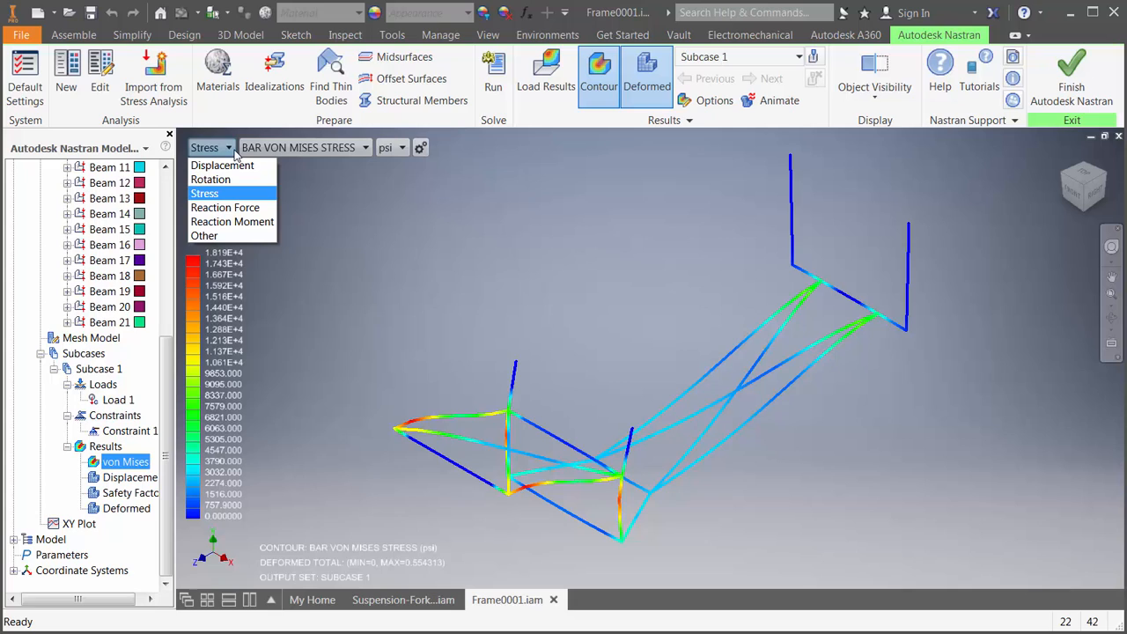
pyautogui.moveTo(222, 166)
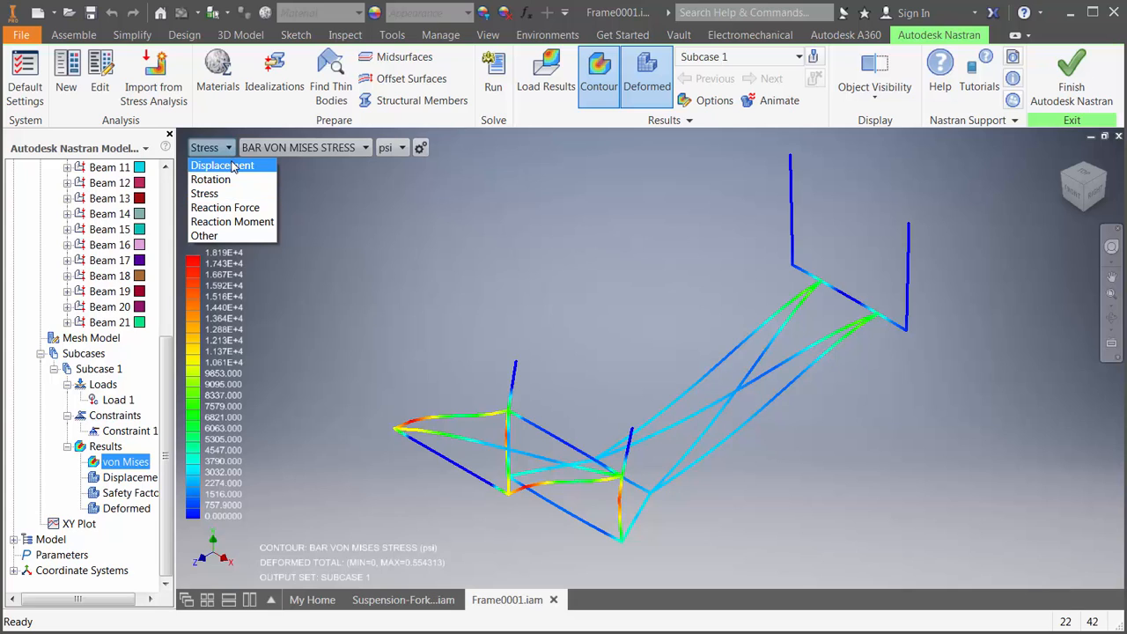
pyautogui.click(222, 166)
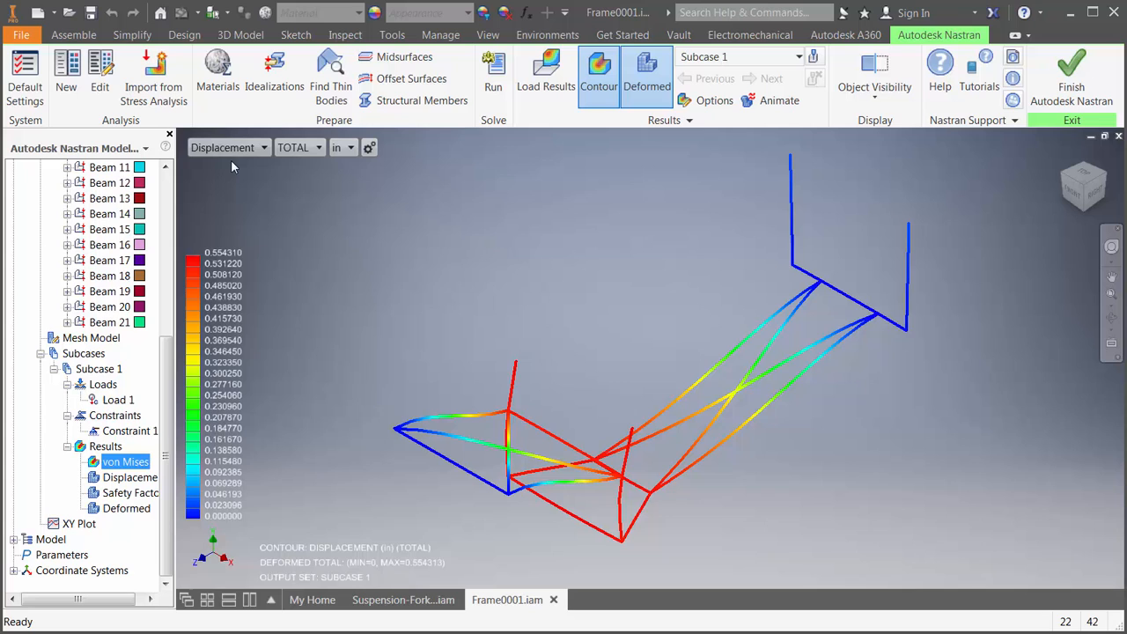
pyautogui.click(229, 148)
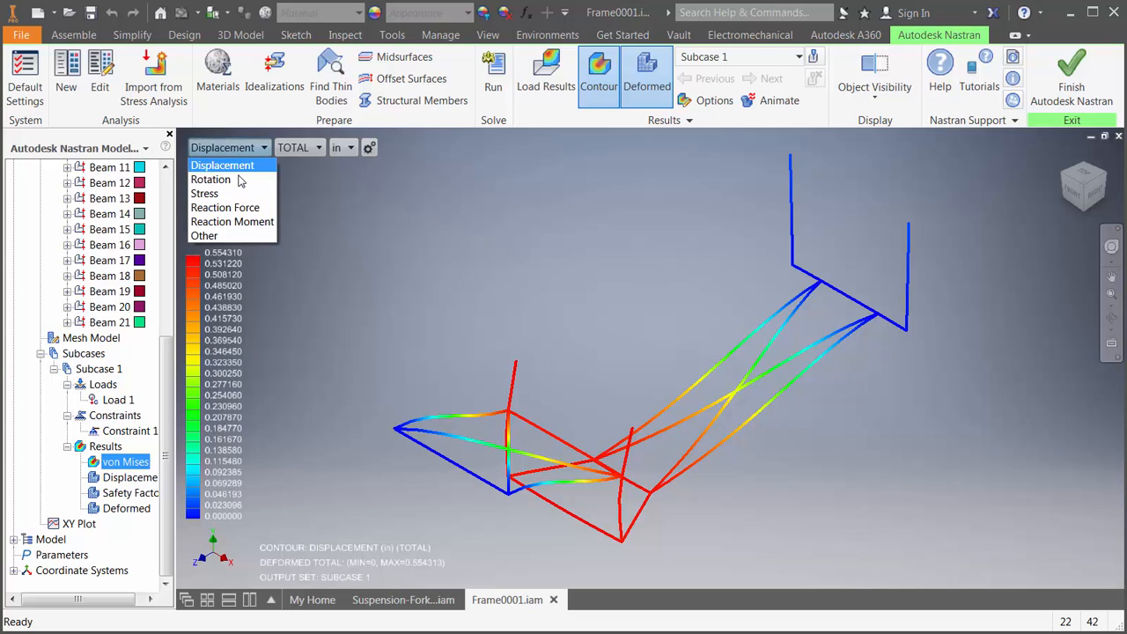
pyautogui.click(204, 192)
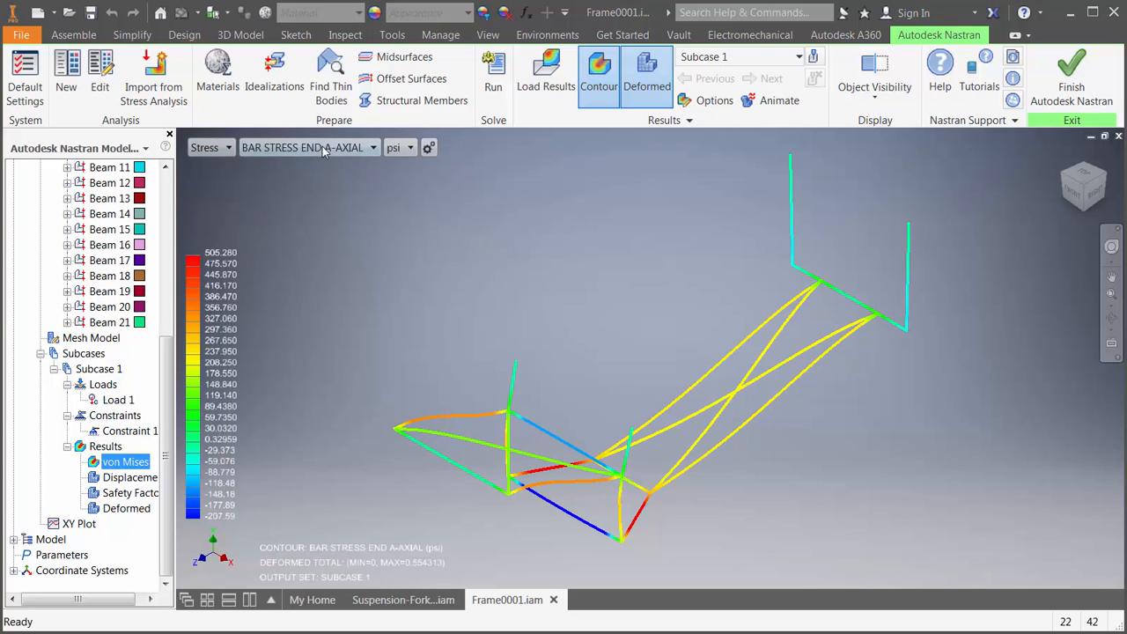
pyautogui.click(309, 148)
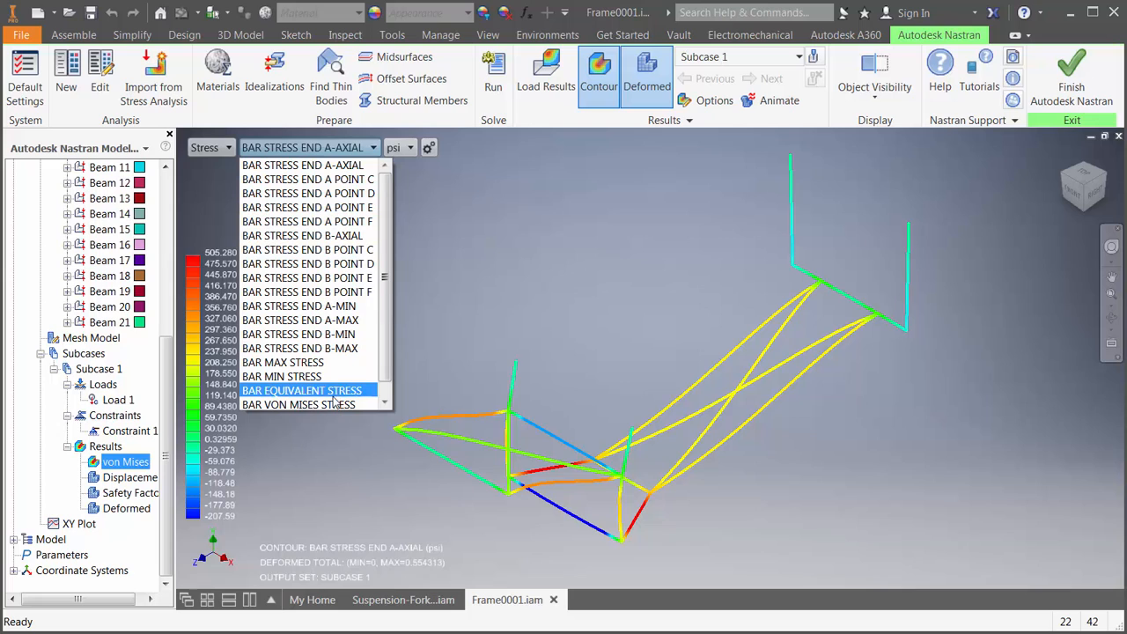
pyautogui.click(299, 404)
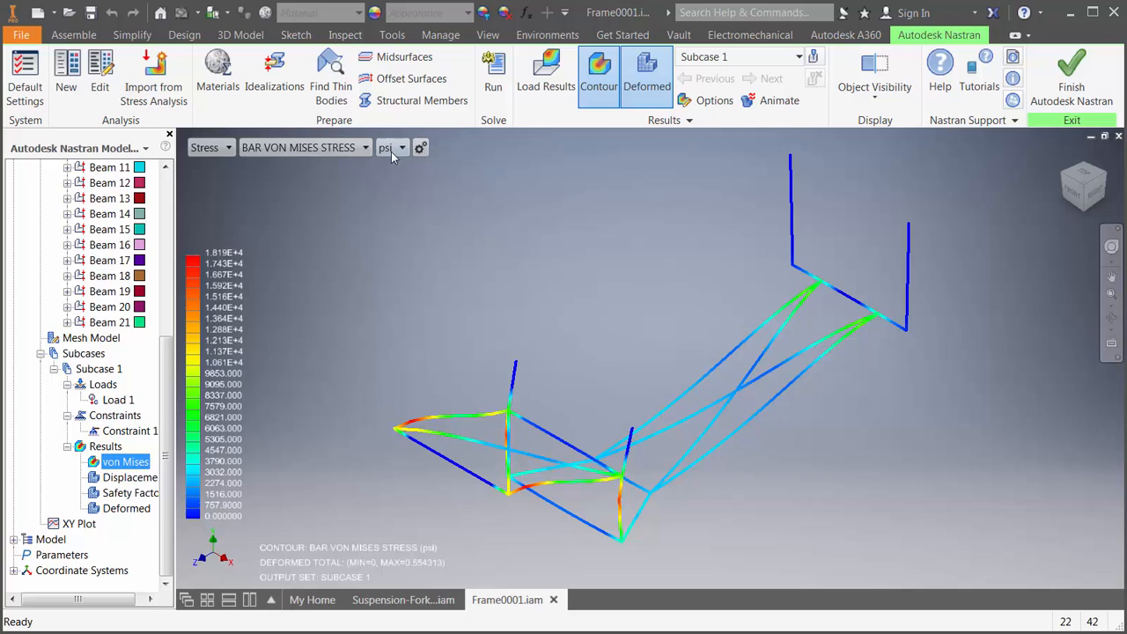
pyautogui.click(401, 148)
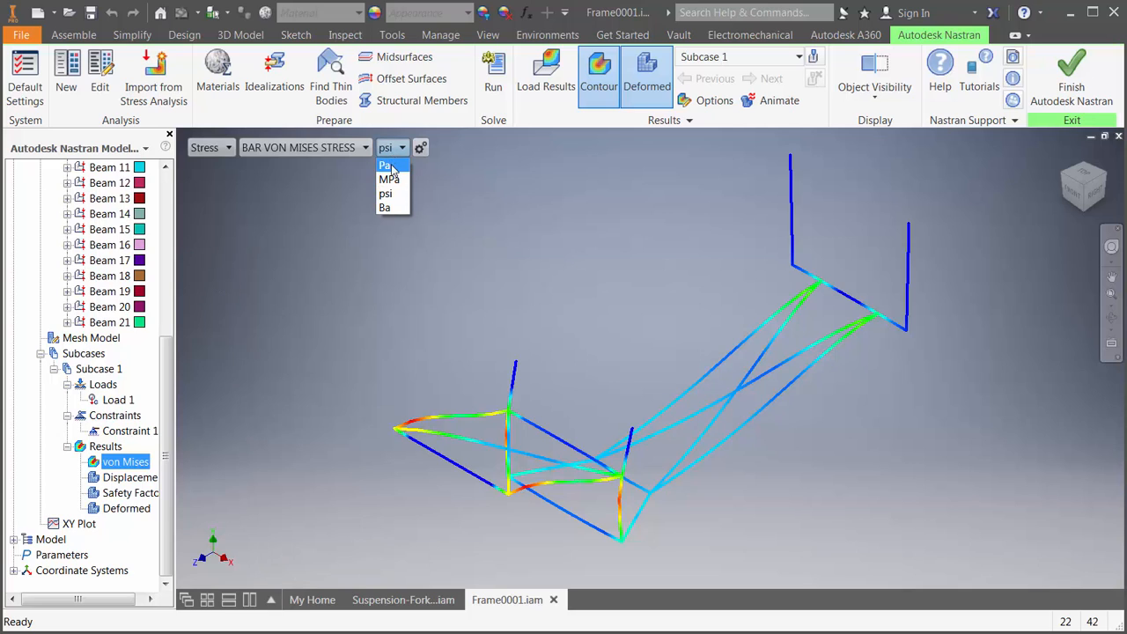
pyautogui.click(384, 165)
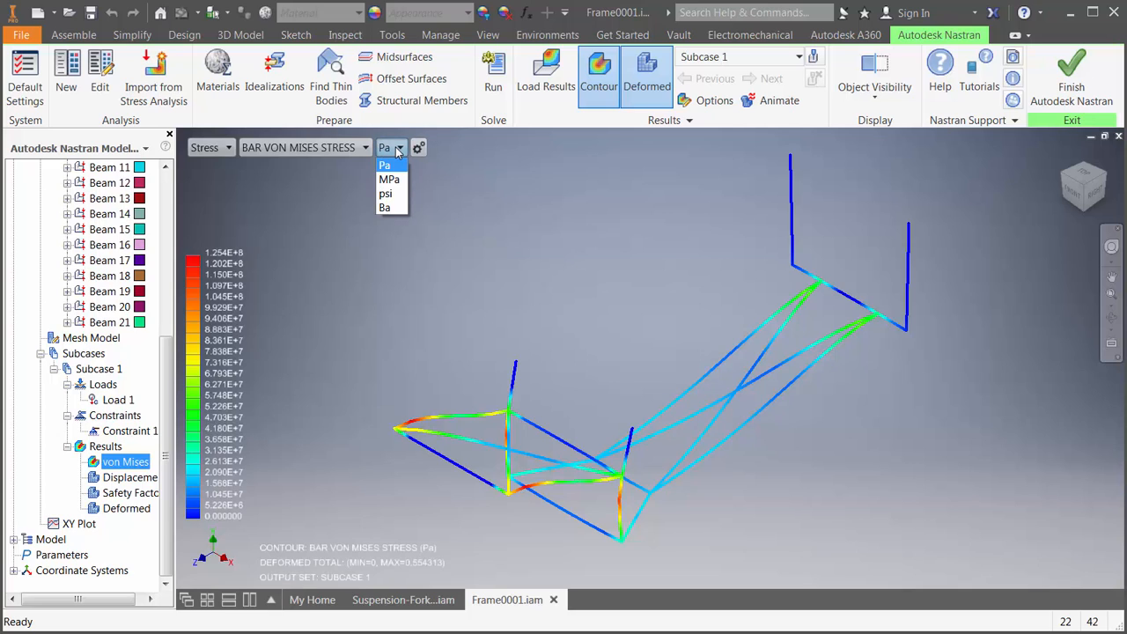
pyautogui.moveTo(385, 192)
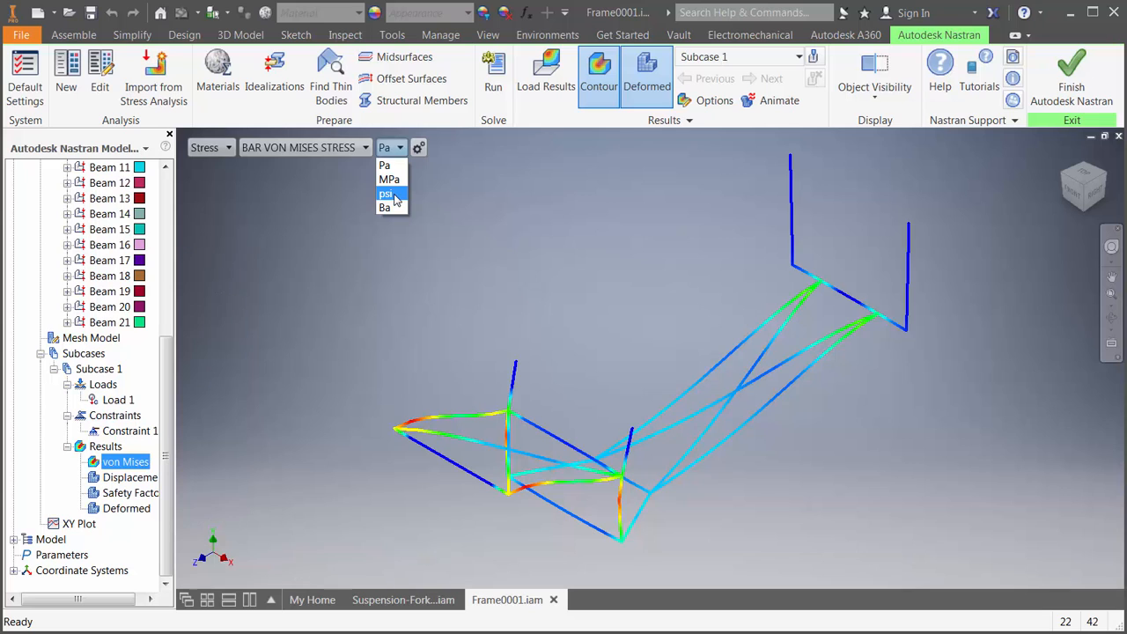
pyautogui.click(387, 194)
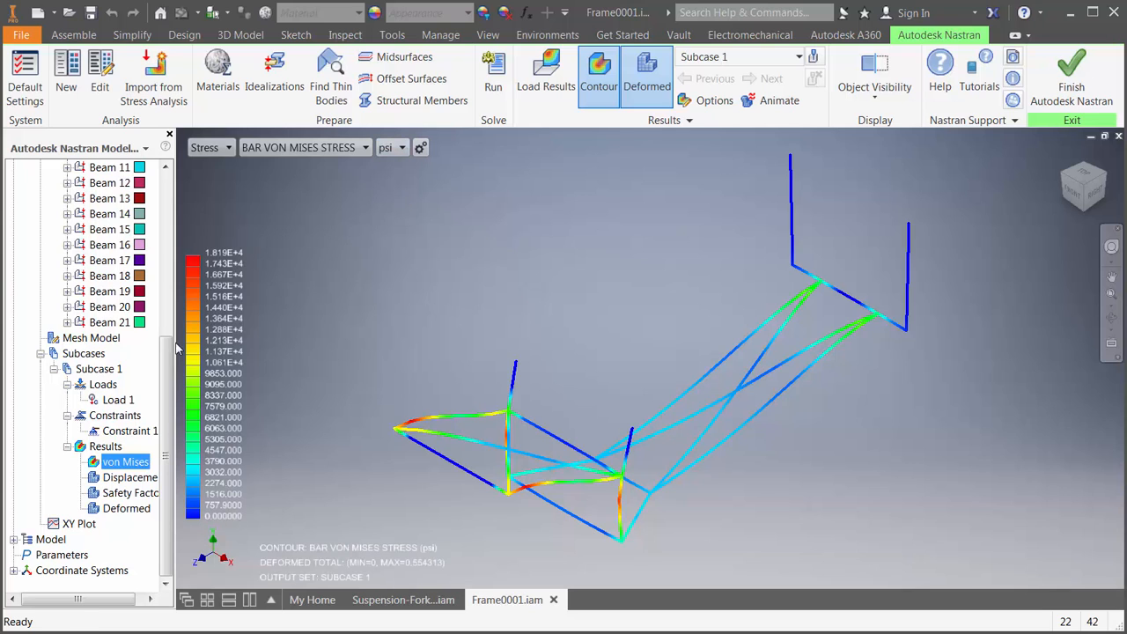
# Bring up the Probes option to report von Mises stress and translation at elements 2 and 140
pyautogui.scroll(3)
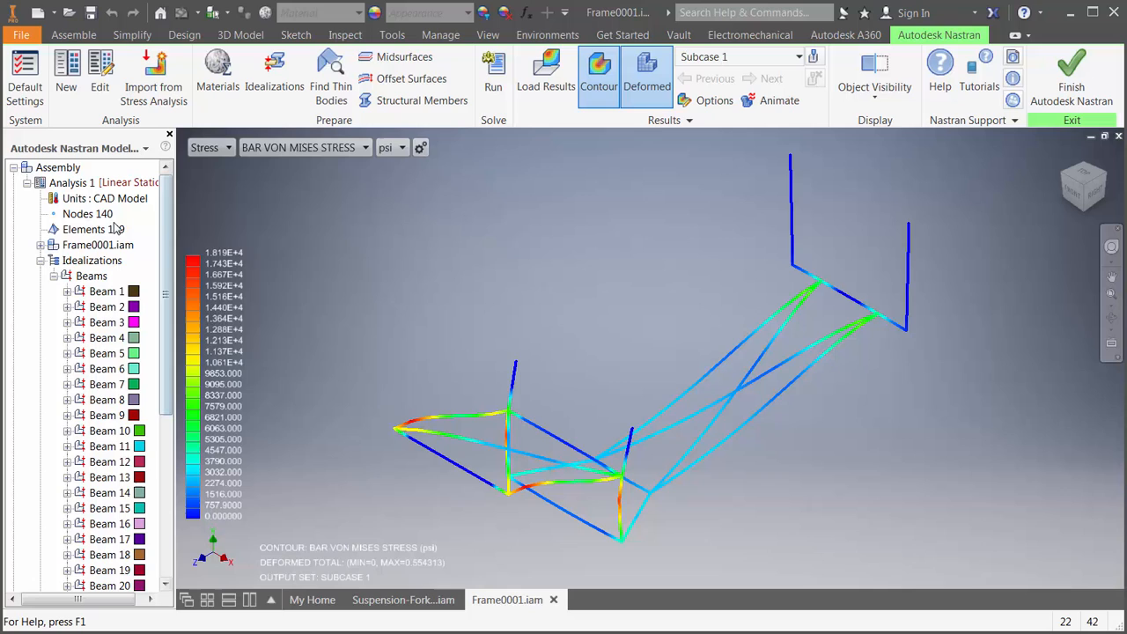
pyautogui.rightClick(86, 229)
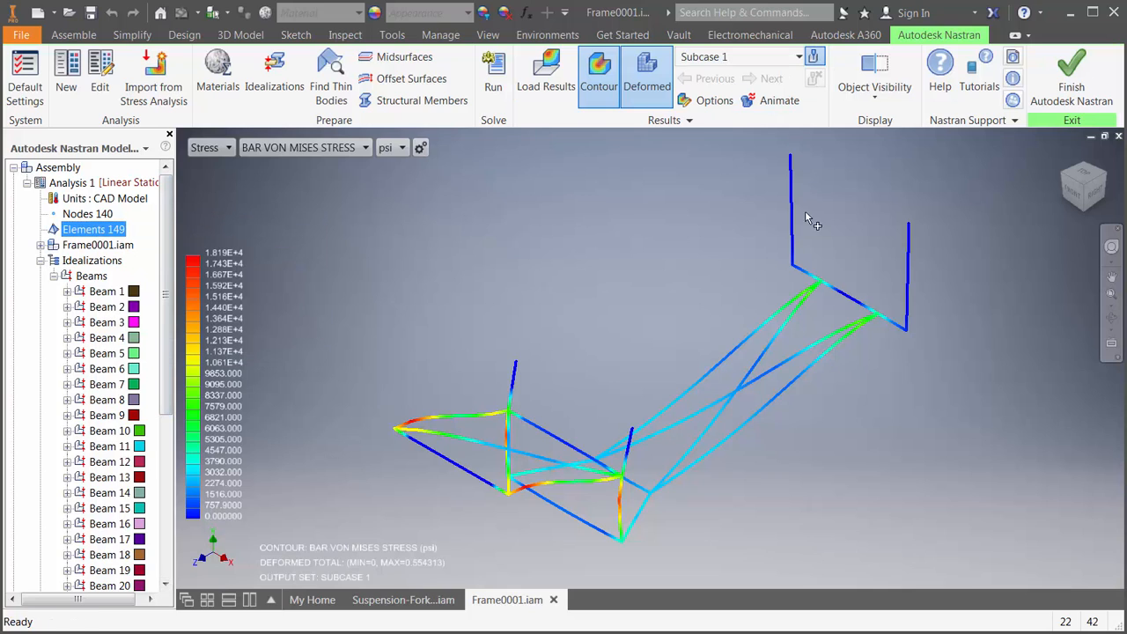
pyautogui.moveTo(479, 419)
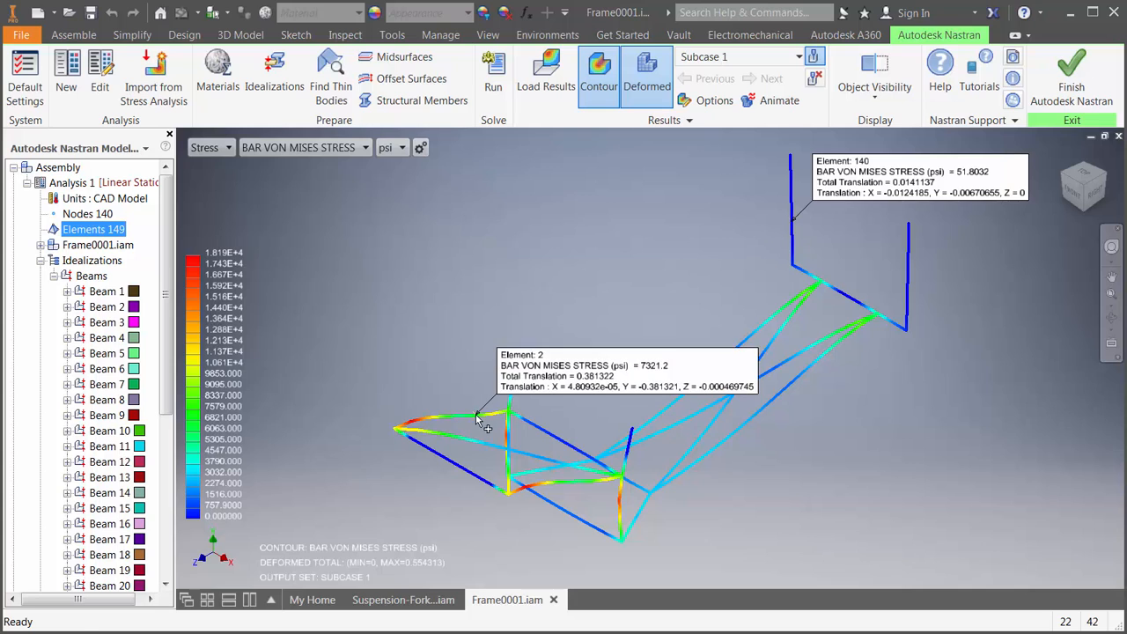